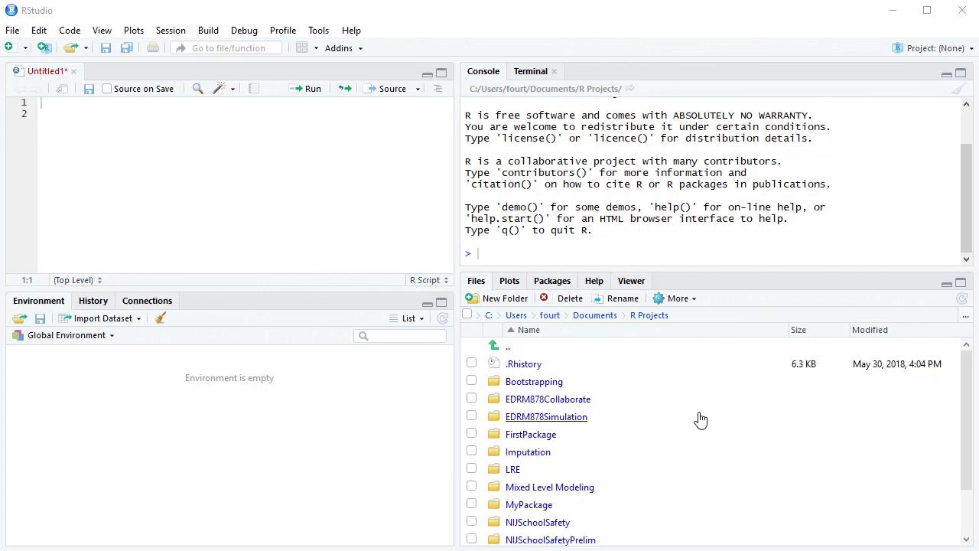
pyautogui.moveTo(660, 396)
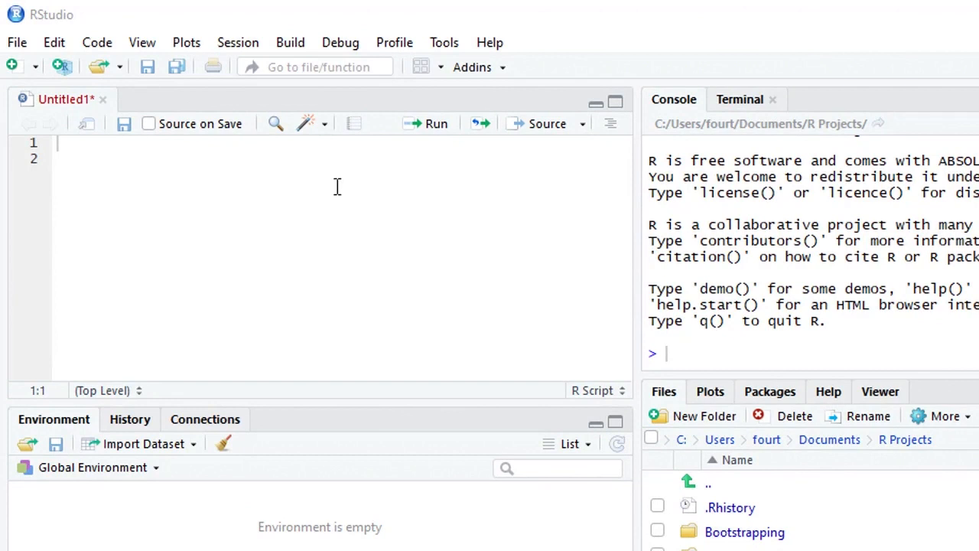
pyautogui.moveTo(348, 168)
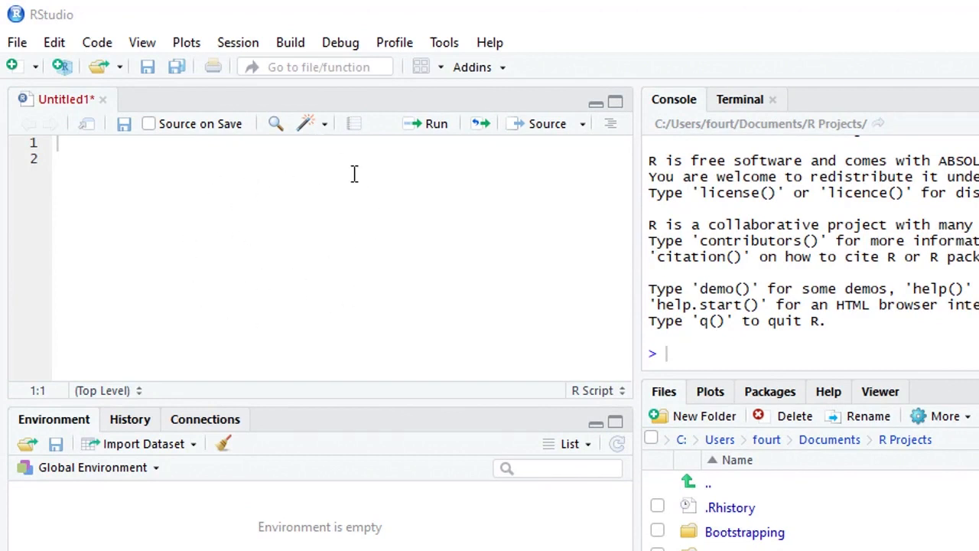
pyautogui.moveTo(309, 186)
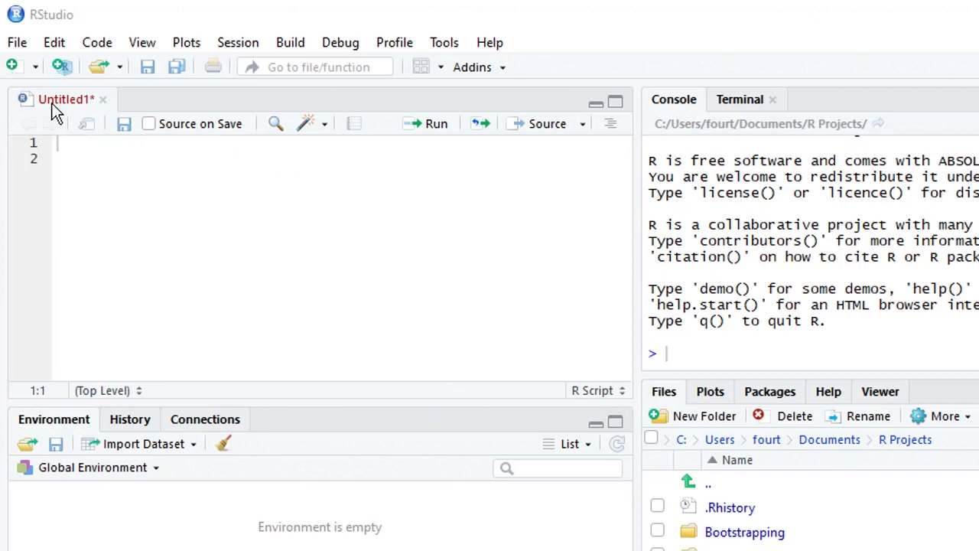
pyautogui.moveTo(128, 137)
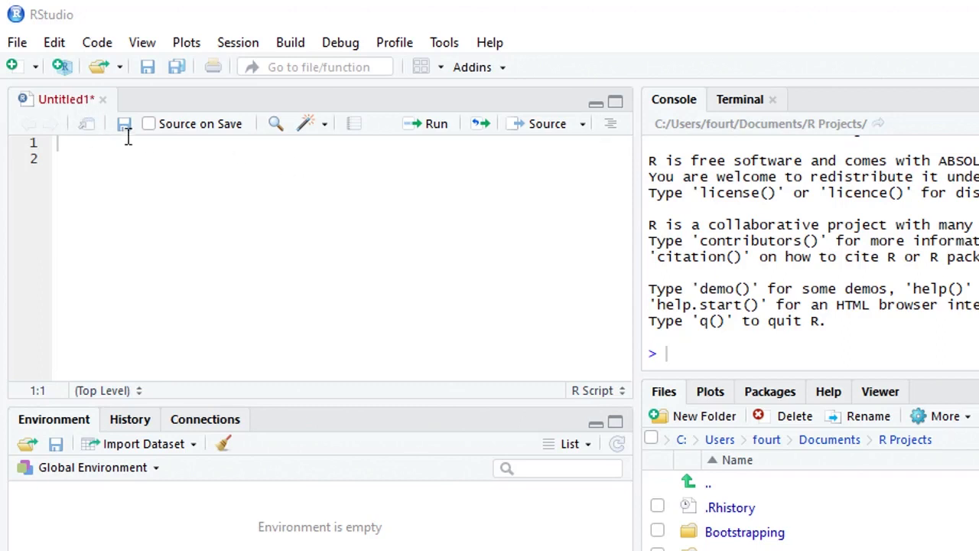
pyautogui.moveTo(65, 119)
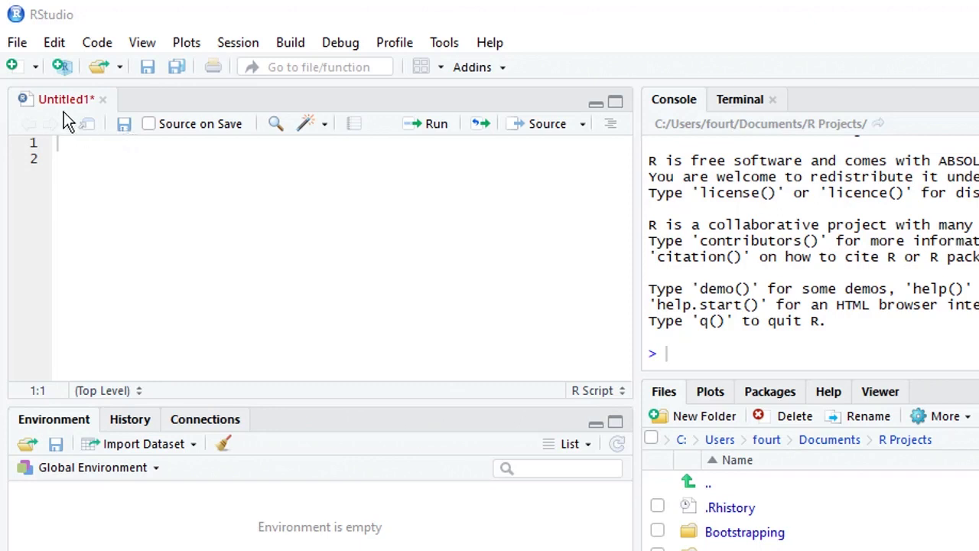
pyautogui.moveTo(91, 108)
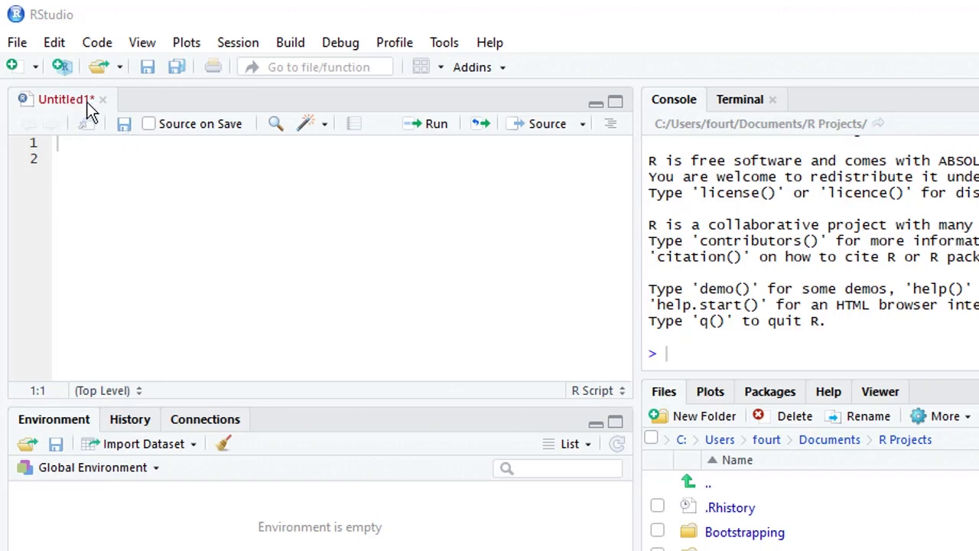
pyautogui.moveTo(253, 239)
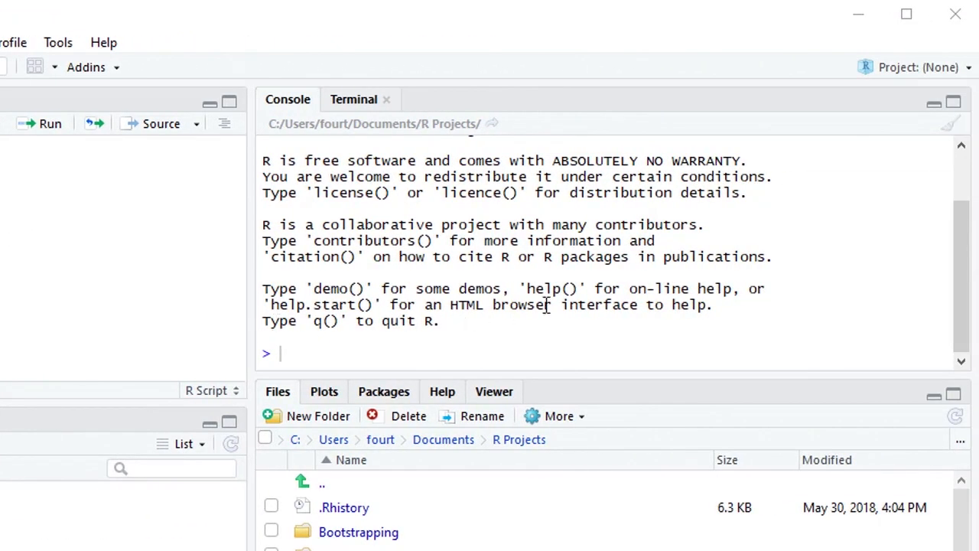
pyautogui.moveTo(491, 330)
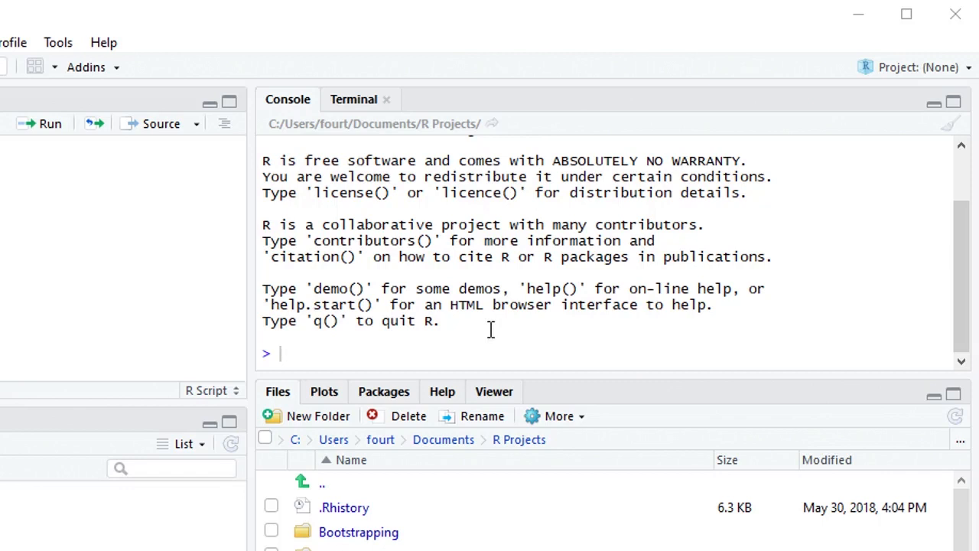
pyautogui.moveTo(589, 253)
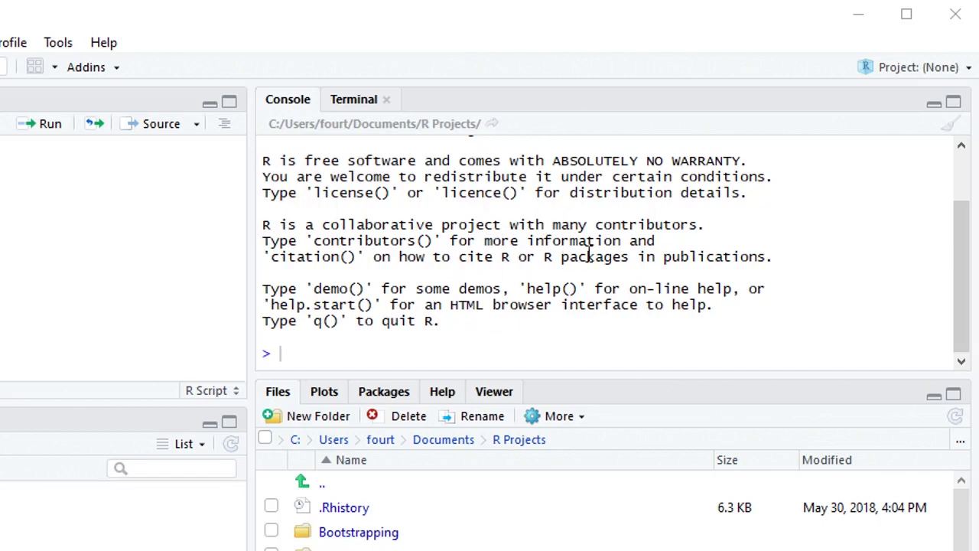
pyautogui.moveTo(516, 299)
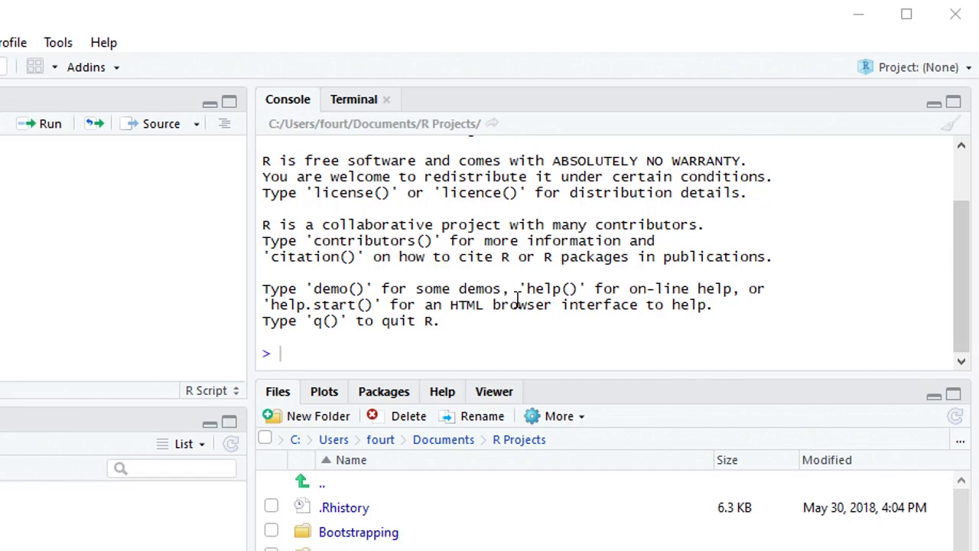
pyautogui.moveTo(274, 145)
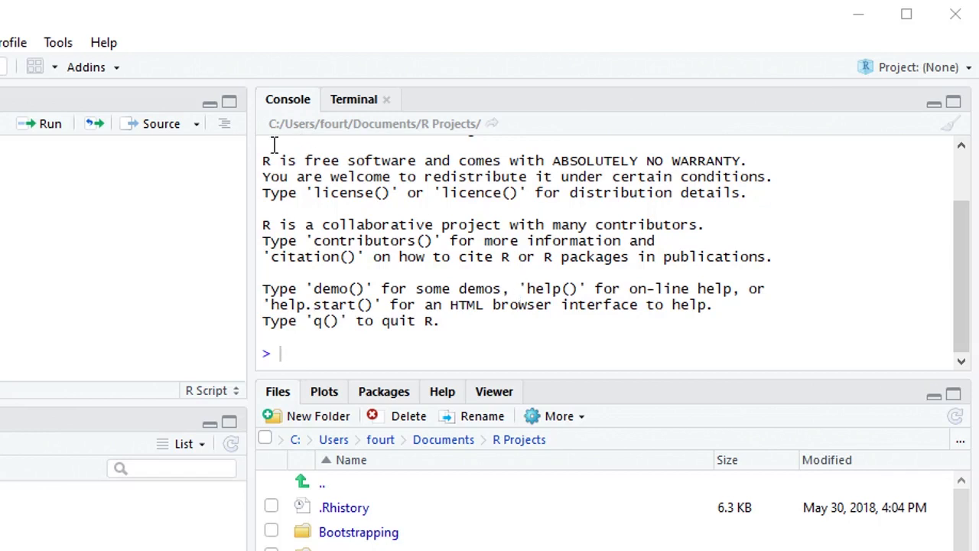
pyautogui.moveTo(593, 259)
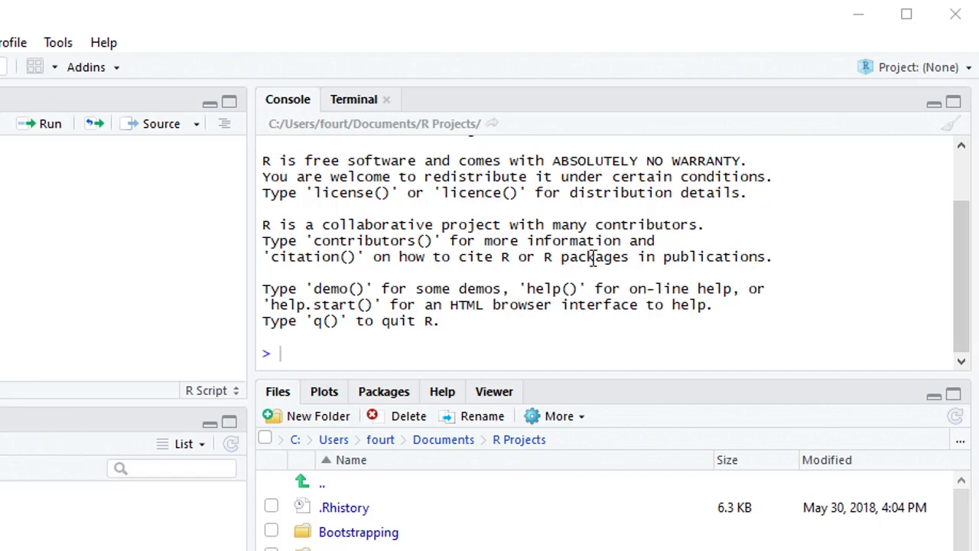
pyautogui.moveTo(719, 284)
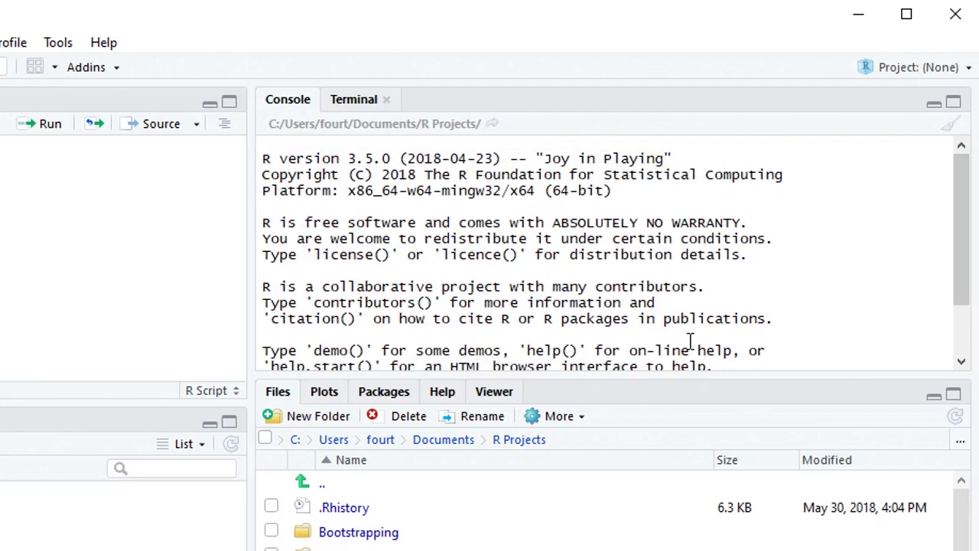
pyautogui.moveTo(934, 176)
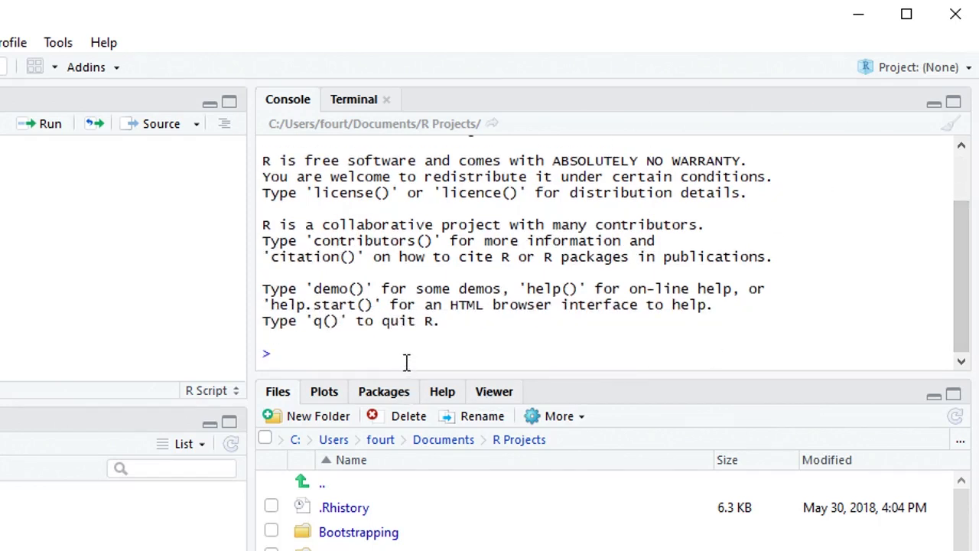
# Step: Evaluate 2+4 in the console (returns 6) and write 2+4 on script line 2
pyautogui.write('2+4')
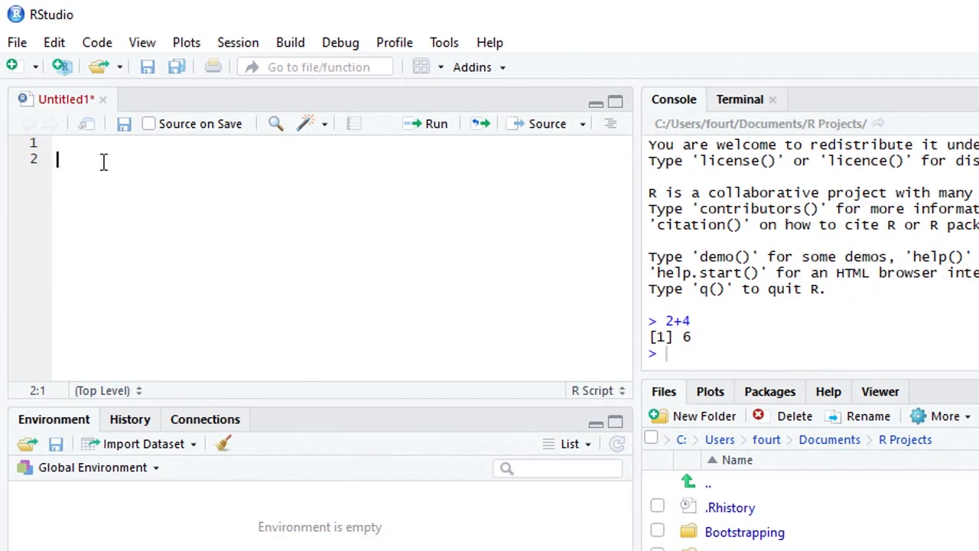
pyautogui.write('2')
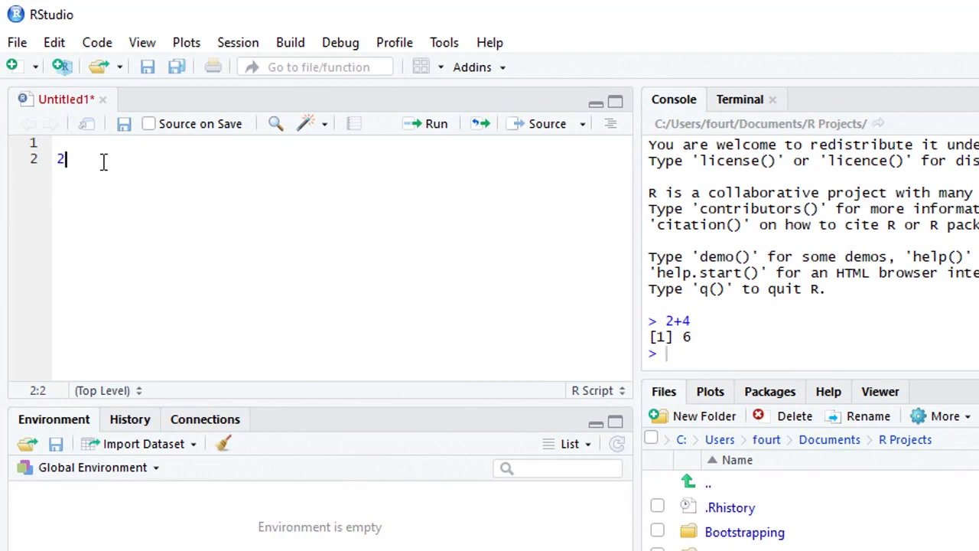
pyautogui.write('+4')
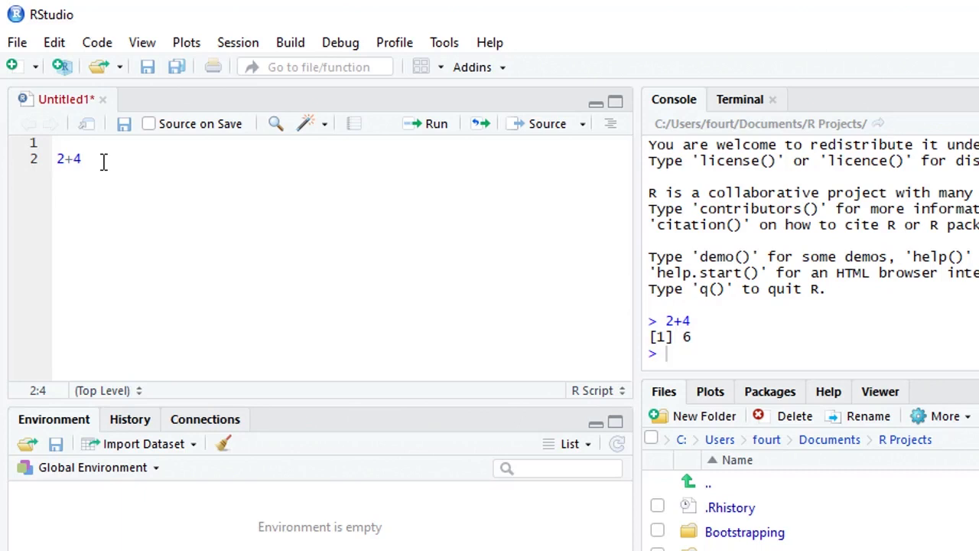
pyautogui.moveTo(254, 209)
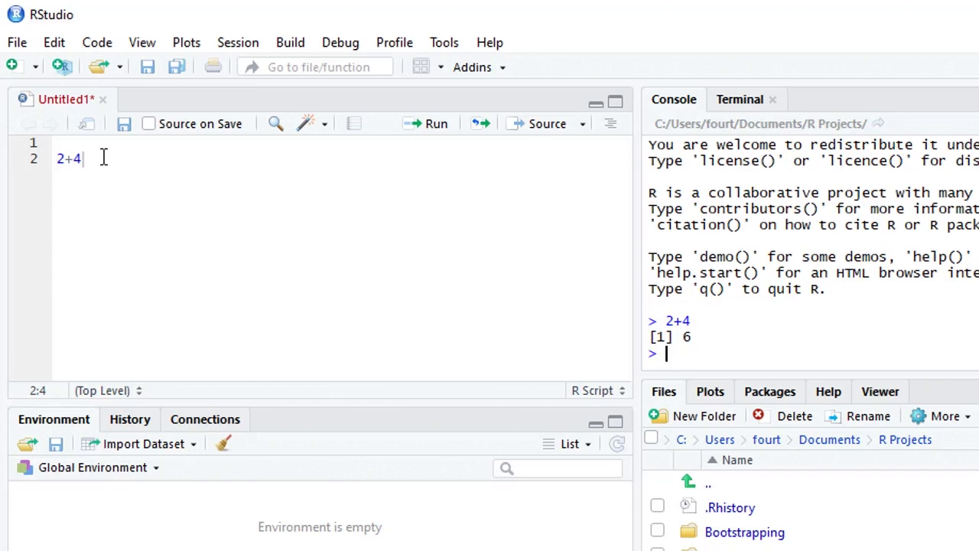
pyautogui.moveTo(38, 184)
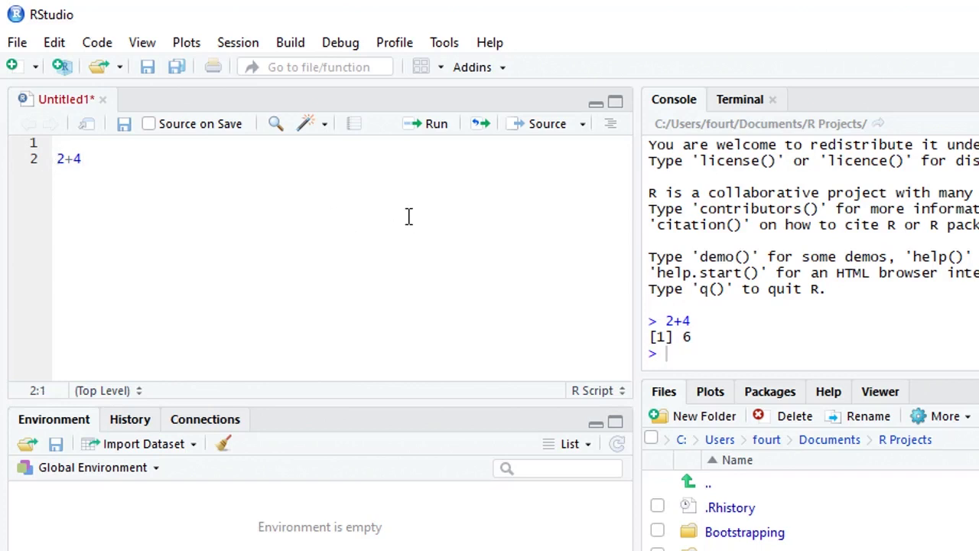
pyautogui.moveTo(436, 123)
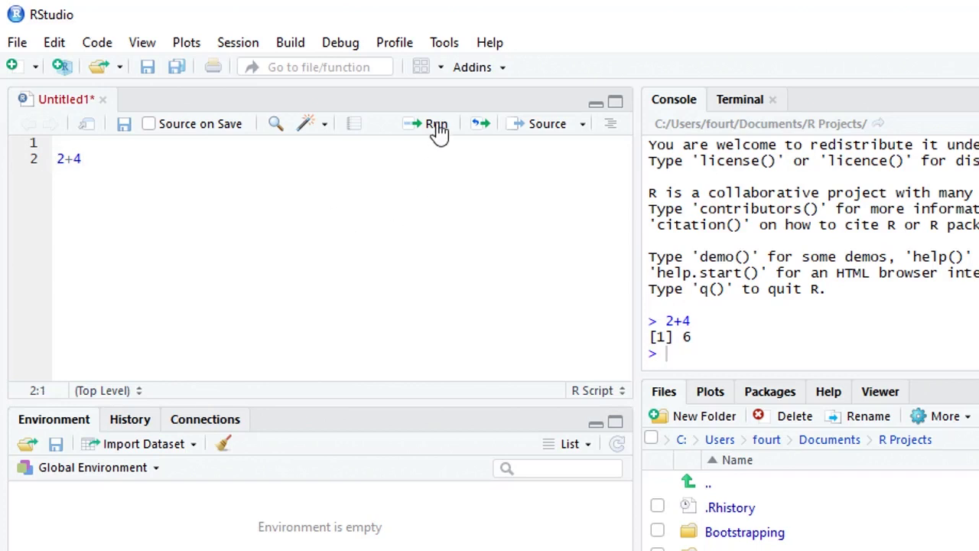
# Step: Run the 2+4 line and type the sum 2+4+9+11+23+31+42+7 on line 3
pyautogui.click(436, 123)
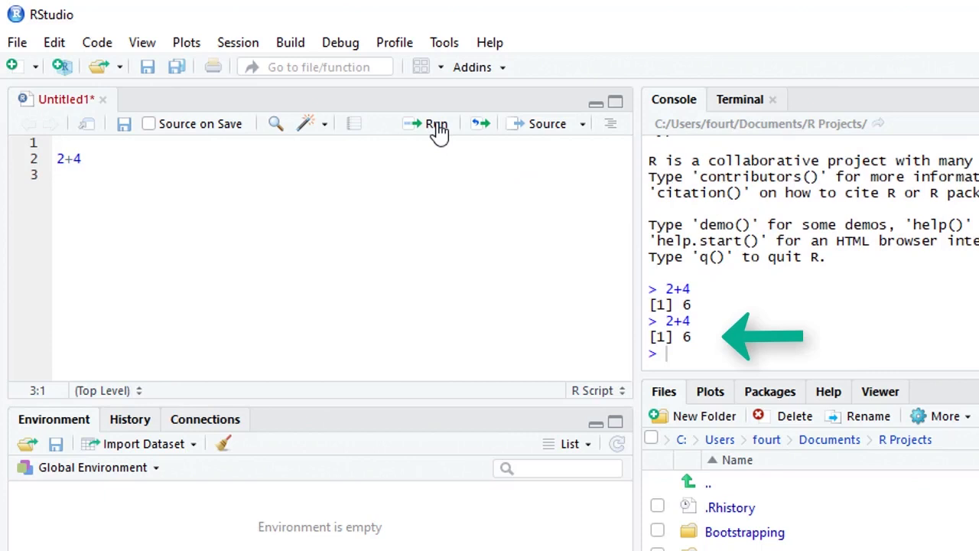
pyautogui.click(58, 175)
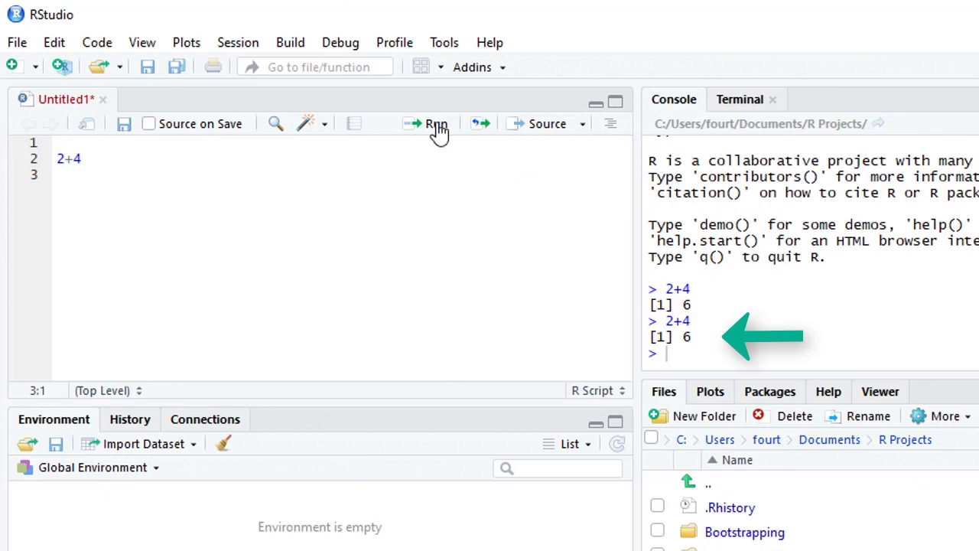
pyautogui.write('2+4+9+')
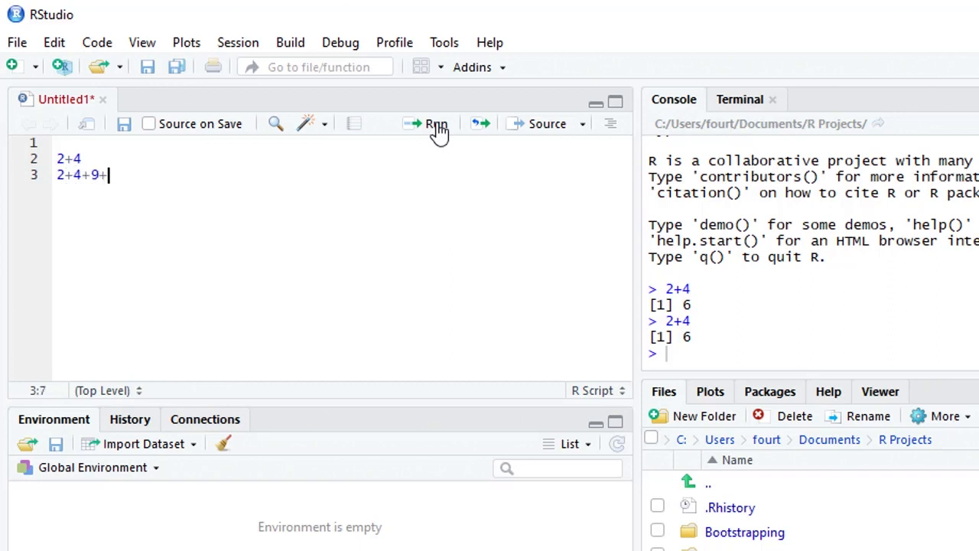
pyautogui.write('11+23')
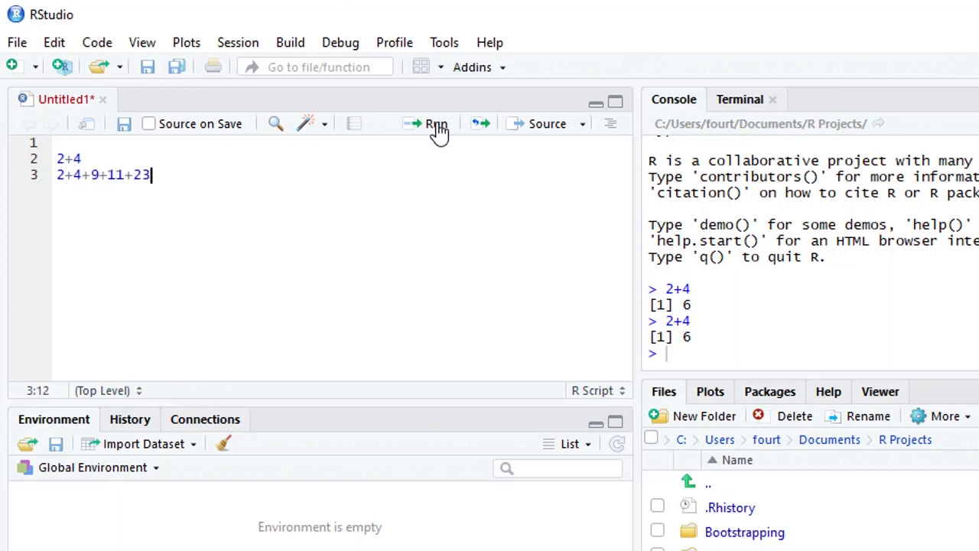
pyautogui.write('+31+')
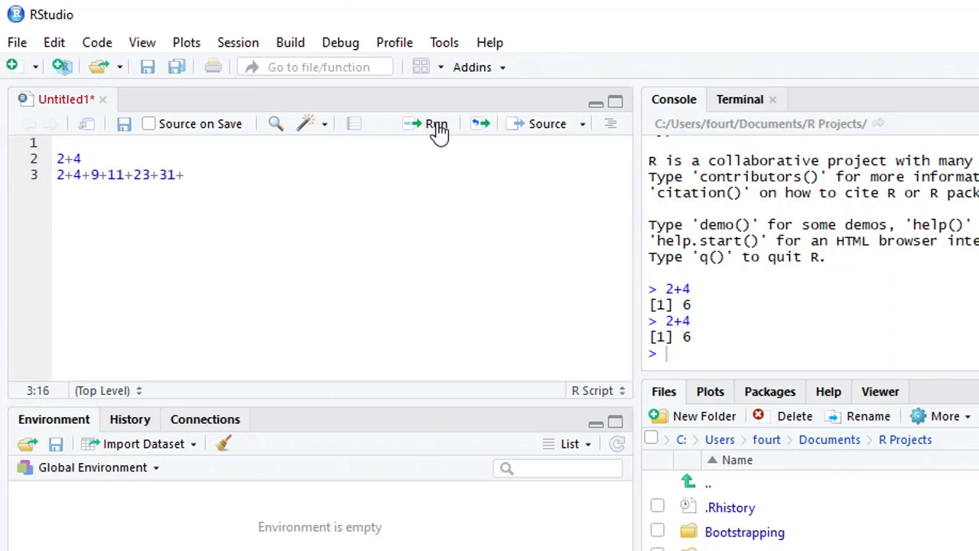
pyautogui.write('42+')
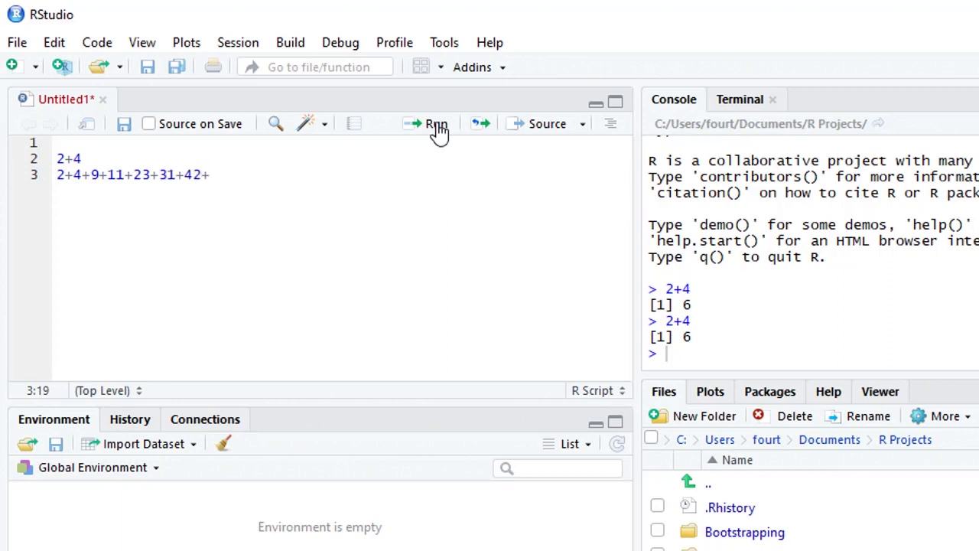
pyautogui.write('7')
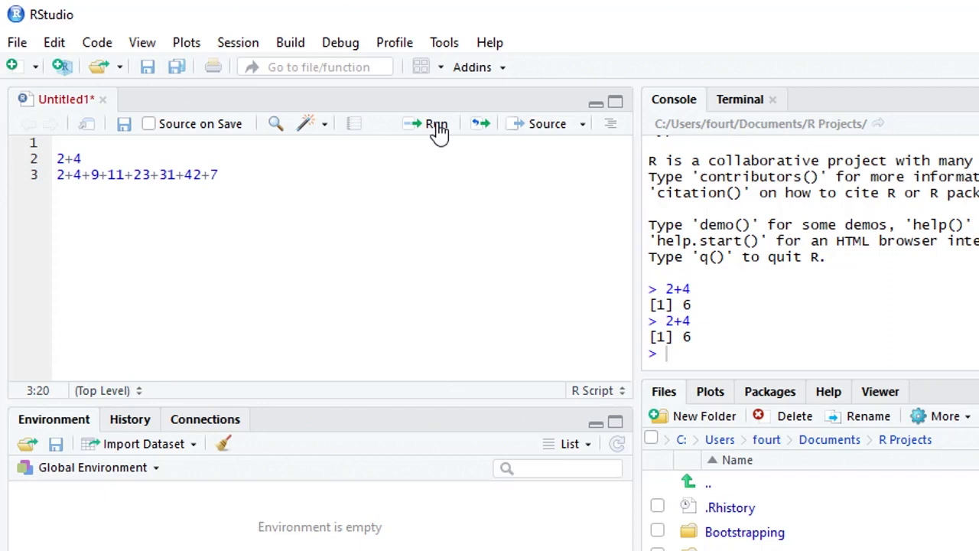
# Step: Run the long sum (129) and begin changing its 23 to 43
pyautogui.click(436, 123)
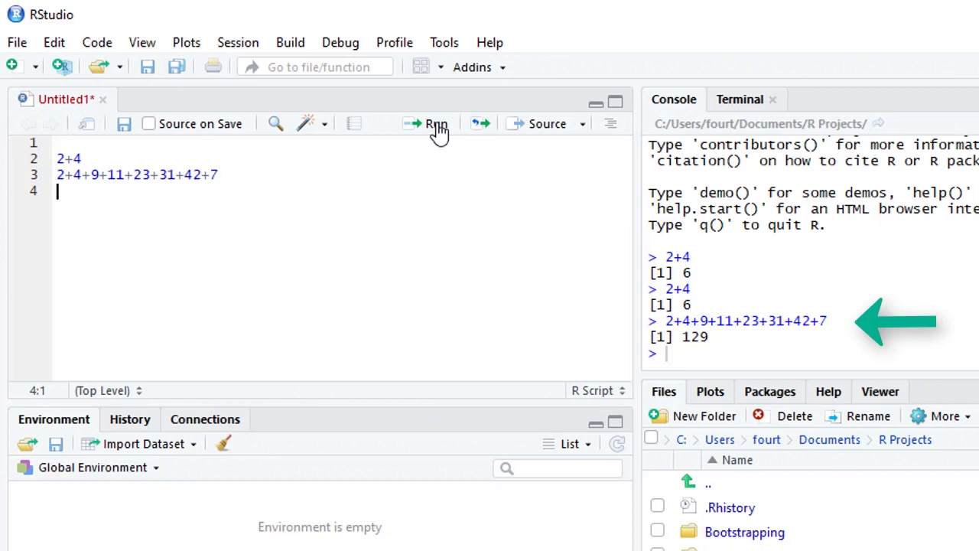
pyautogui.click(142, 175)
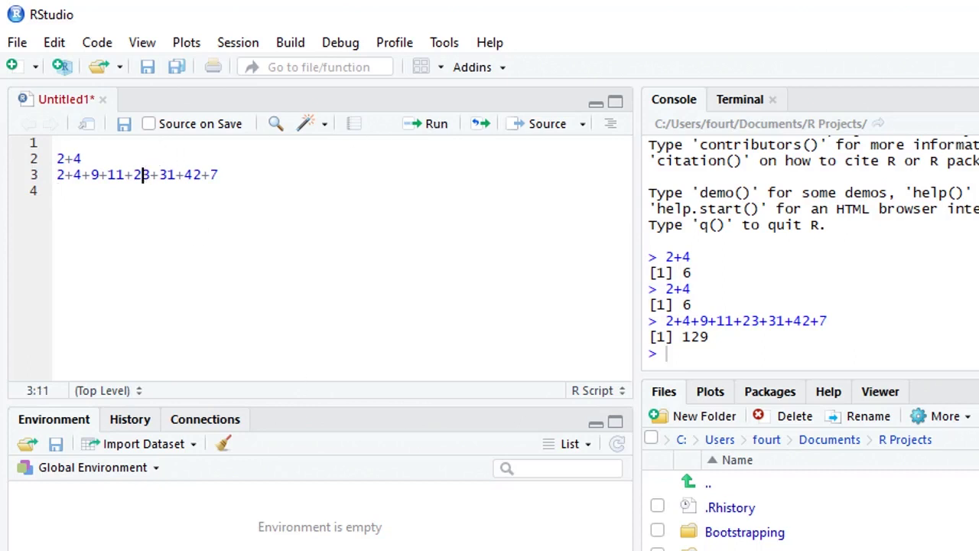
pyautogui.write('z')
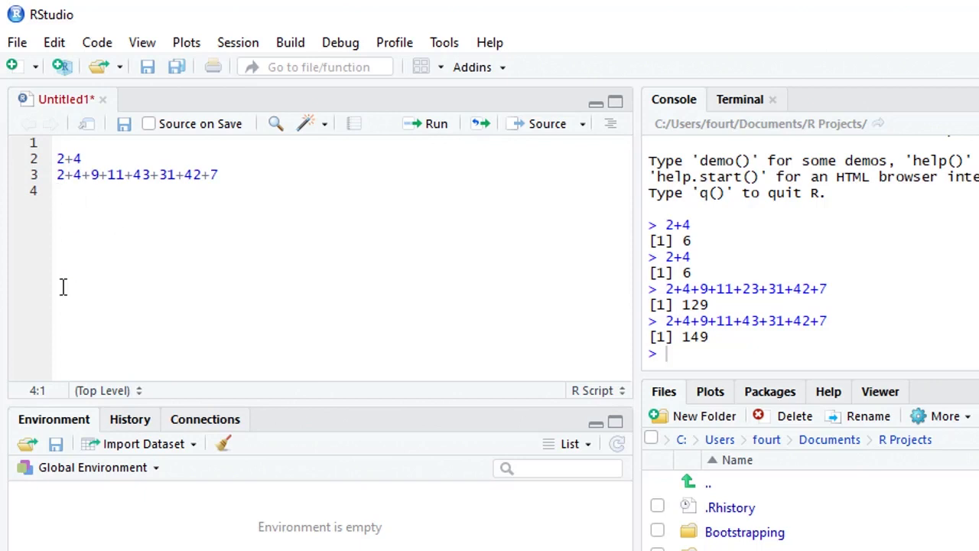
pyautogui.moveTo(83, 299)
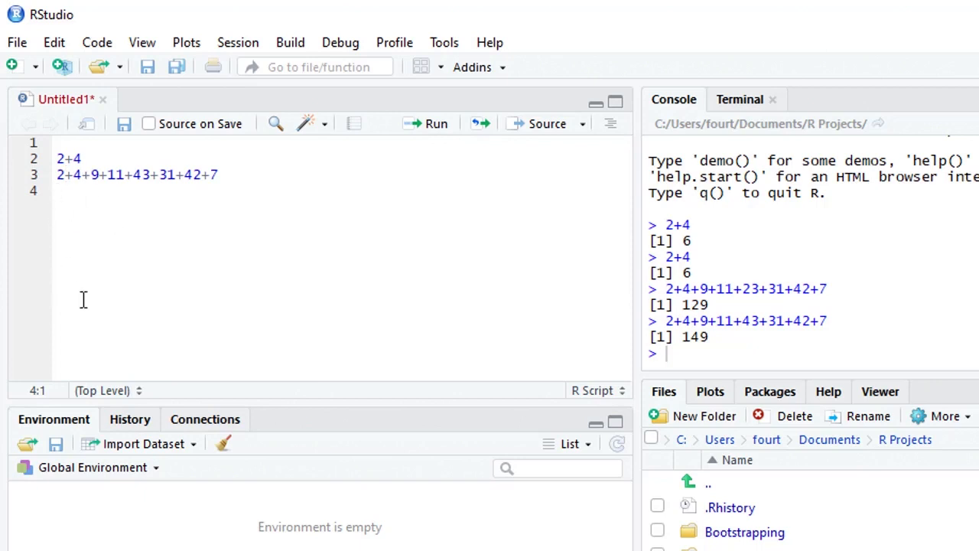
pyautogui.moveTo(115, 134)
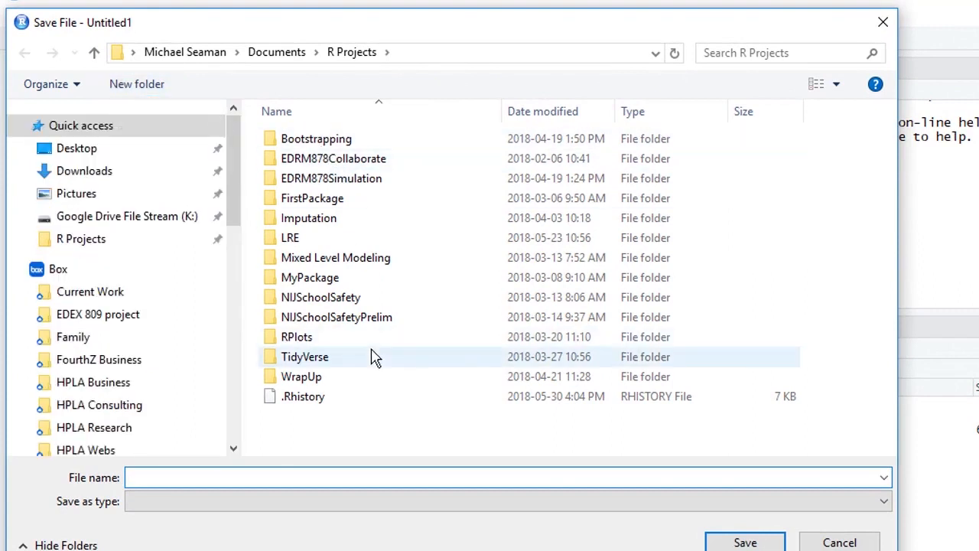
pyautogui.moveTo(440, 450)
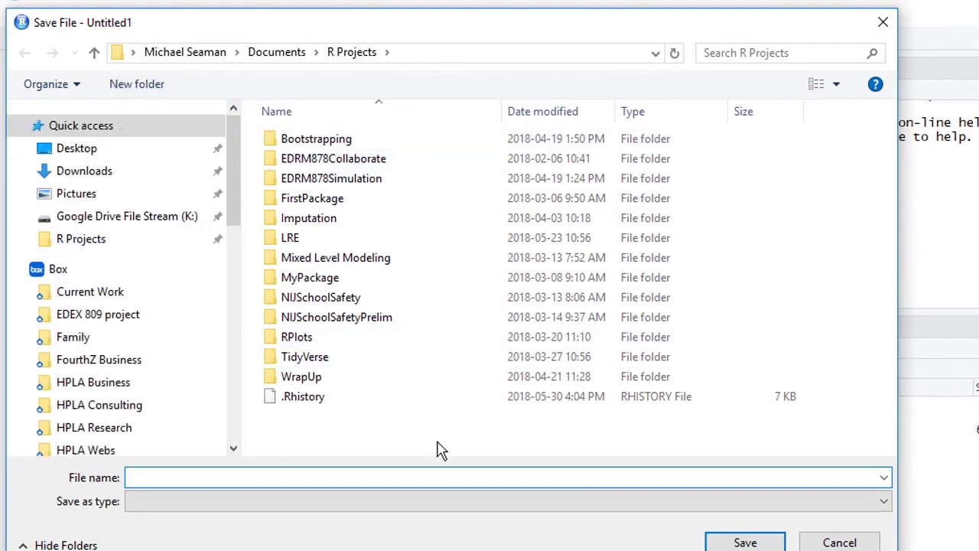
# Step: Cancel the Save File dialog so Untitled1 stays unsaved
pyautogui.click(505, 476)
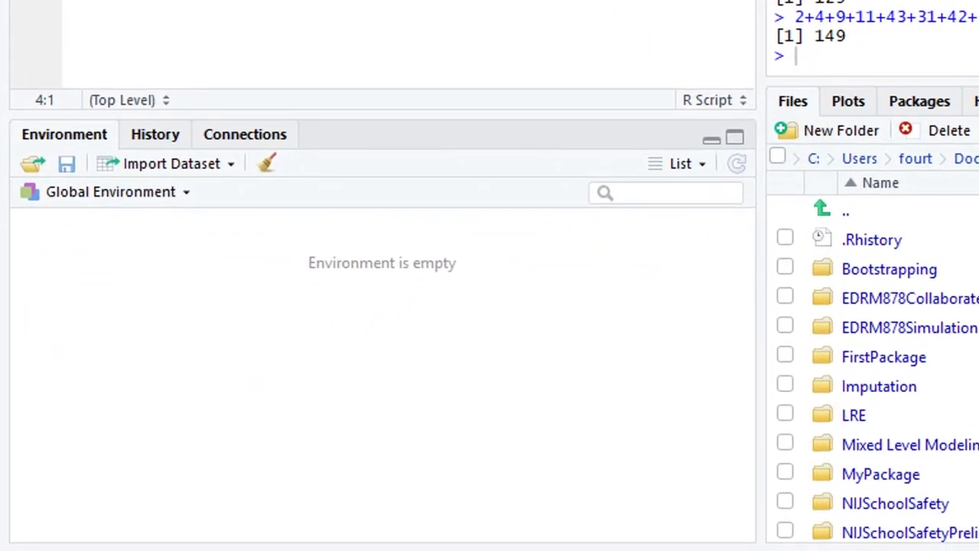
pyautogui.moveTo(105, 266)
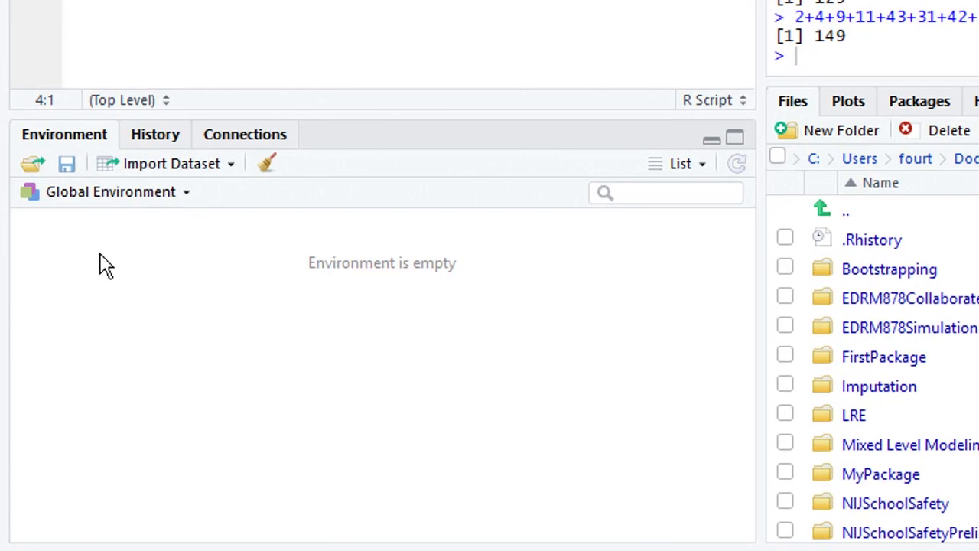
pyautogui.moveTo(207, 297)
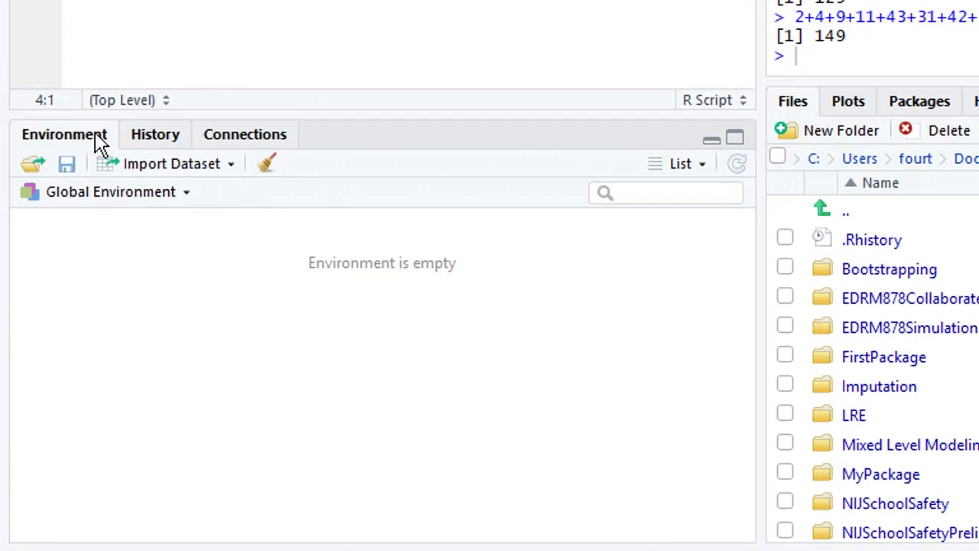
pyautogui.moveTo(156, 134)
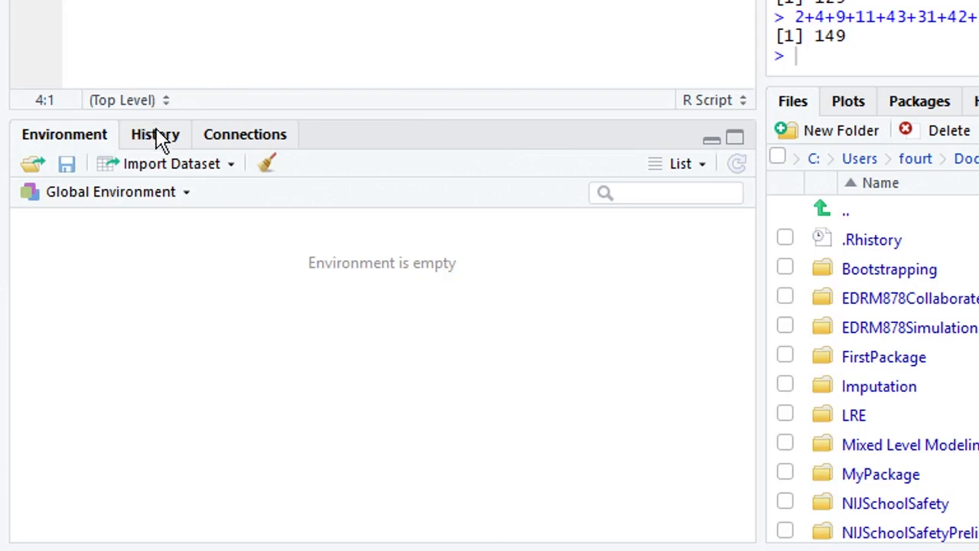
pyautogui.moveTo(157, 141)
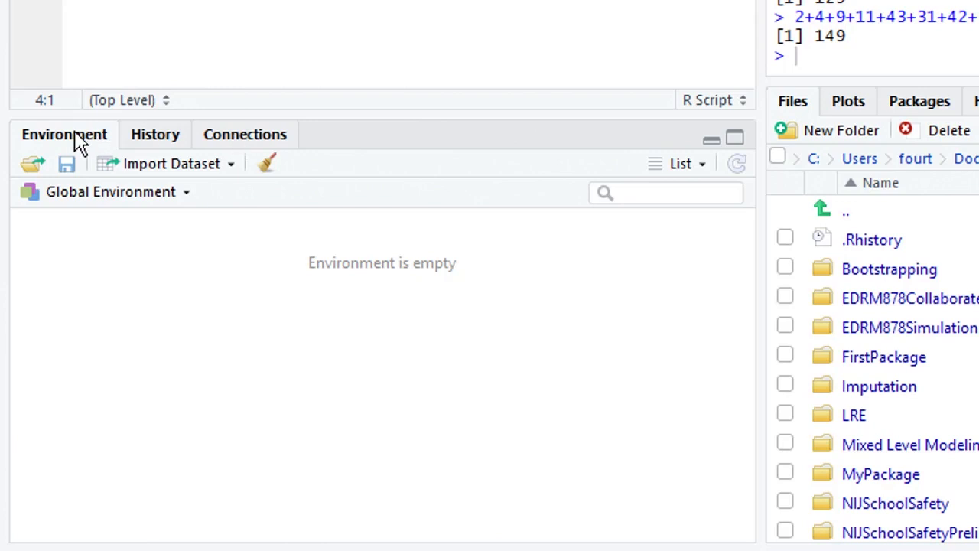
pyautogui.moveTo(144, 67)
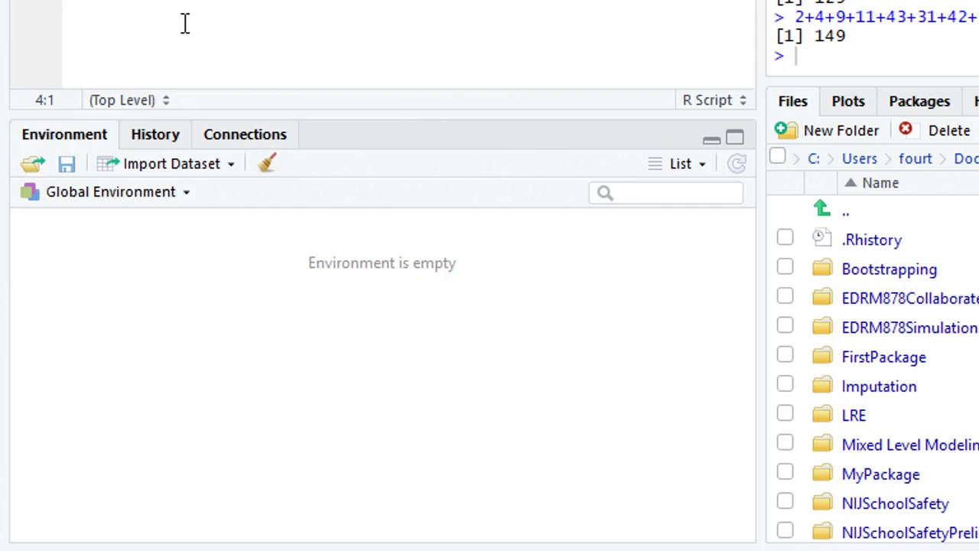
pyautogui.moveTo(189, 12)
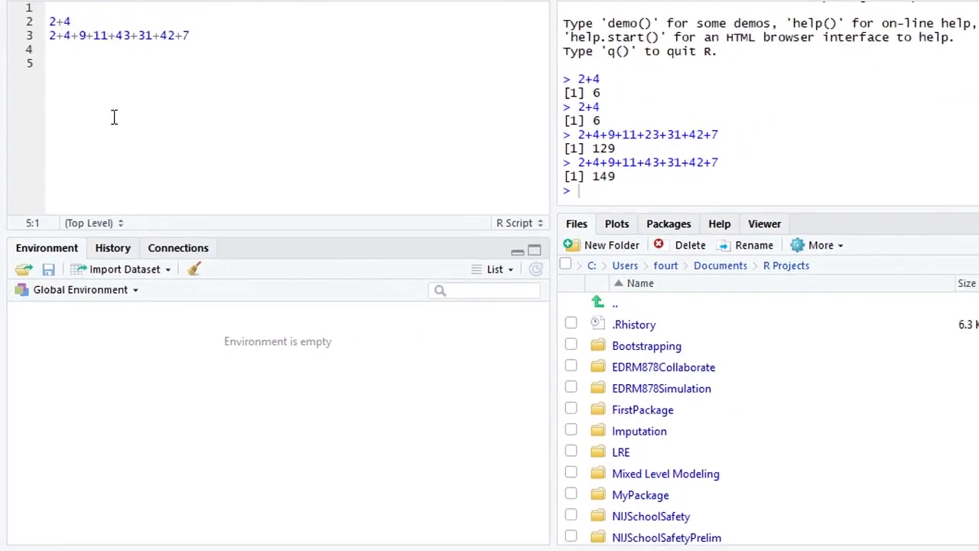
# Step: Write my.variable <- 17 on script line 5 and run it
pyautogui.write('my.var')
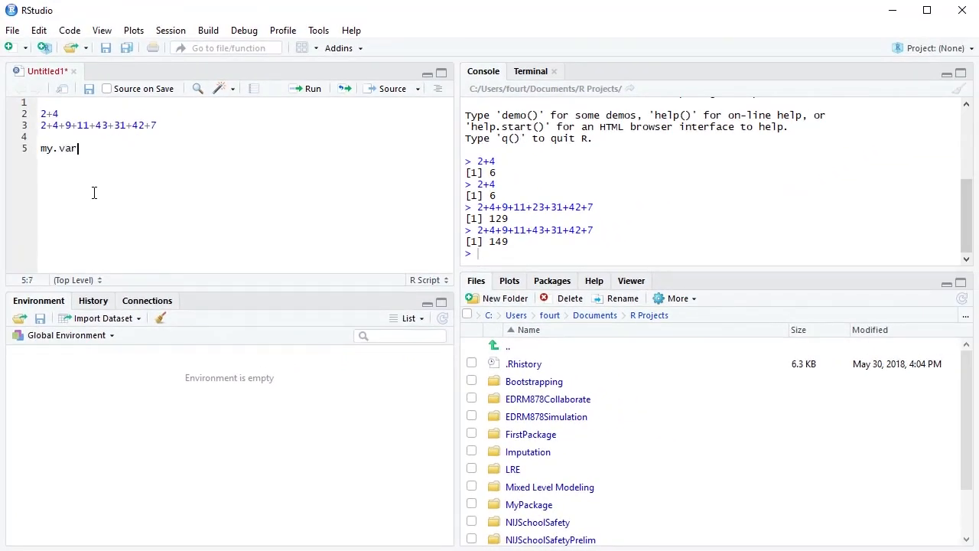
pyautogui.write('iable <-')
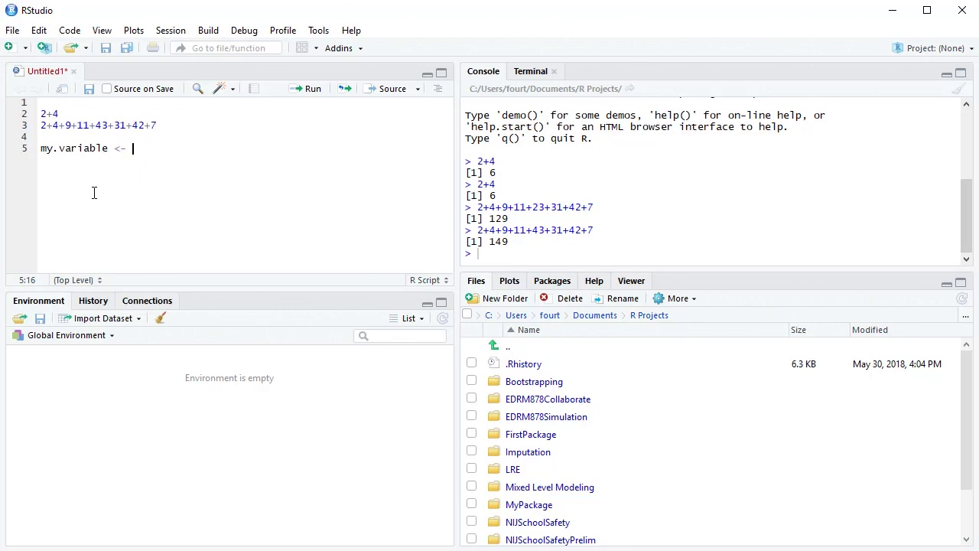
pyautogui.write('17')
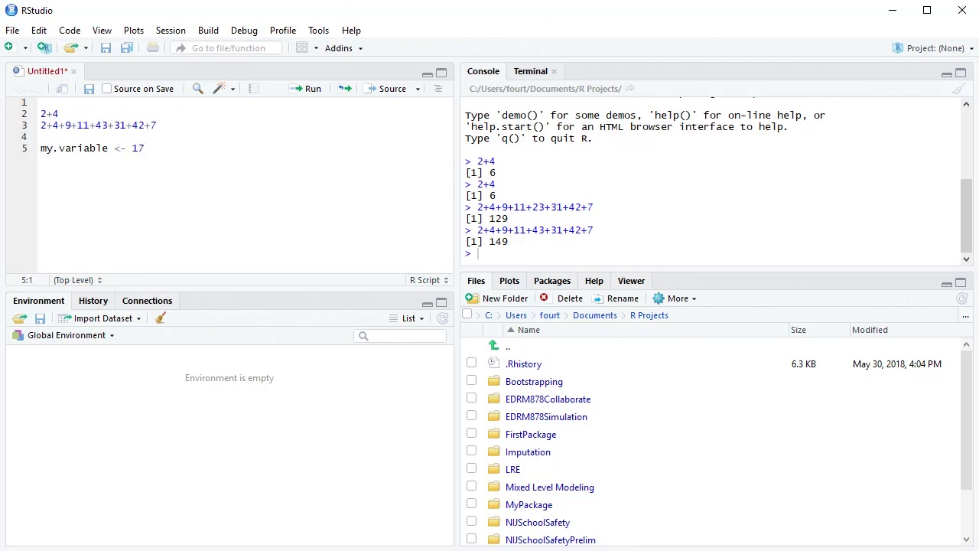
pyautogui.click(308, 88)
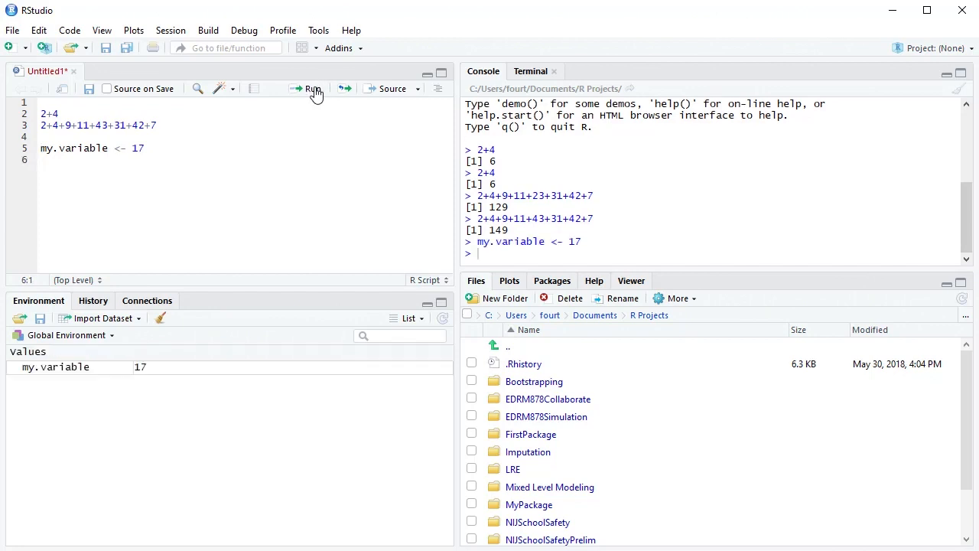
pyautogui.moveTo(68, 375)
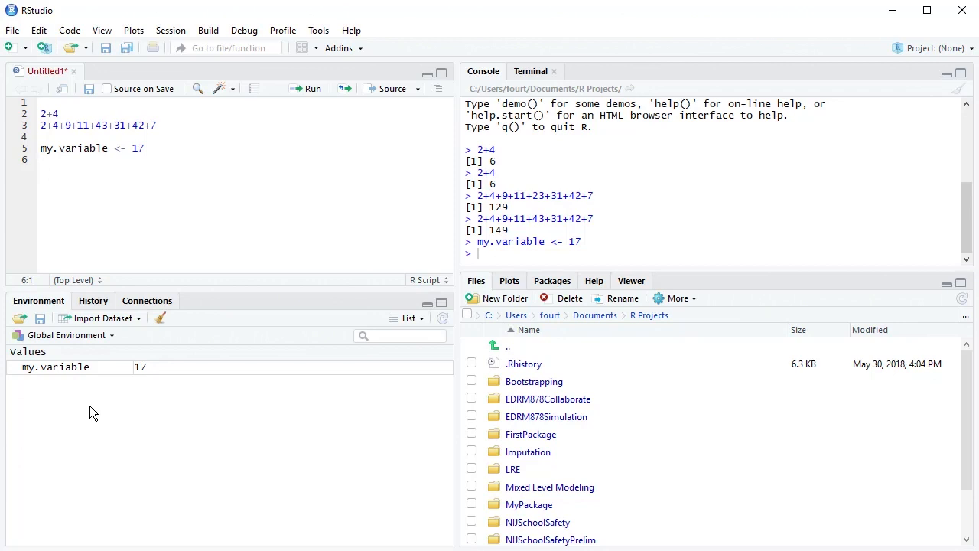
pyautogui.moveTo(146, 382)
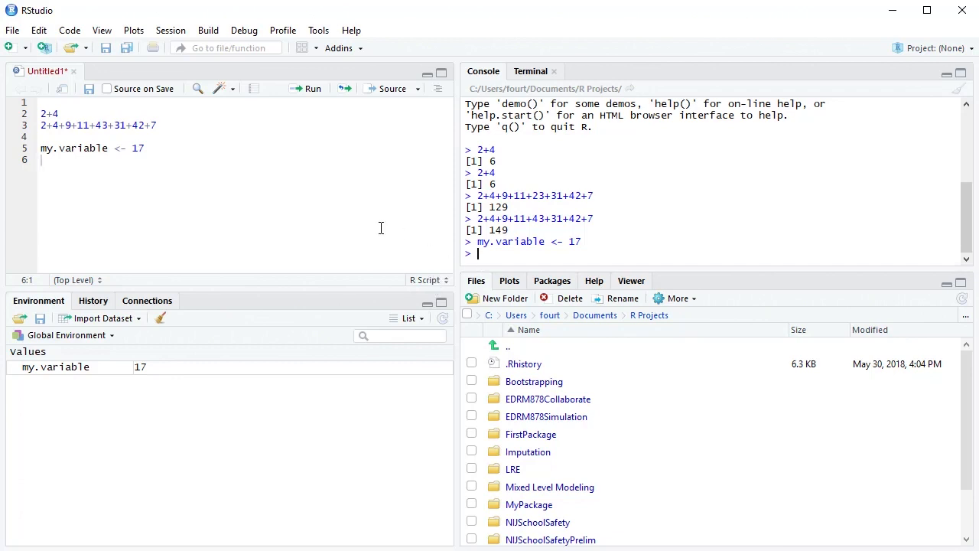
# Step: Enter my.variable in the console to print its value 17
pyautogui.write('my.varia')
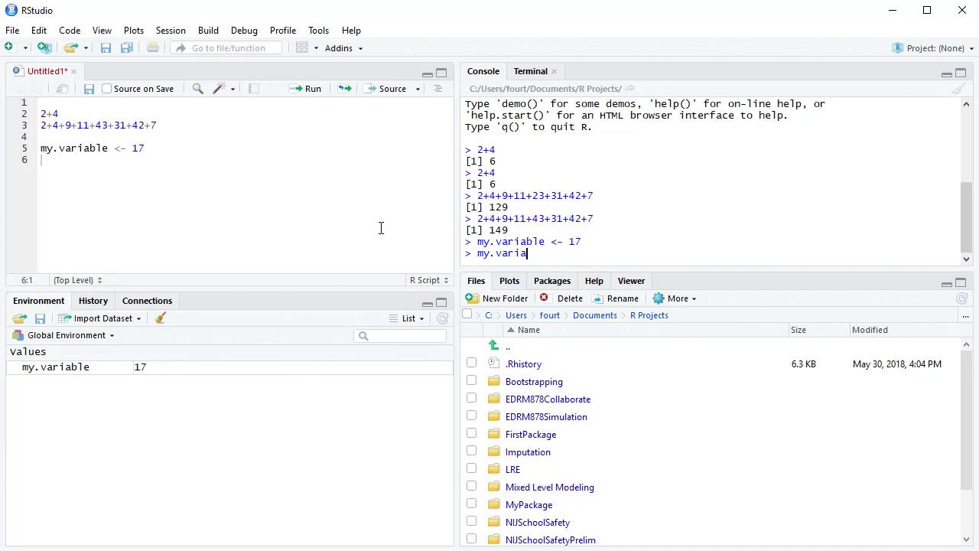
pyautogui.write('ble')
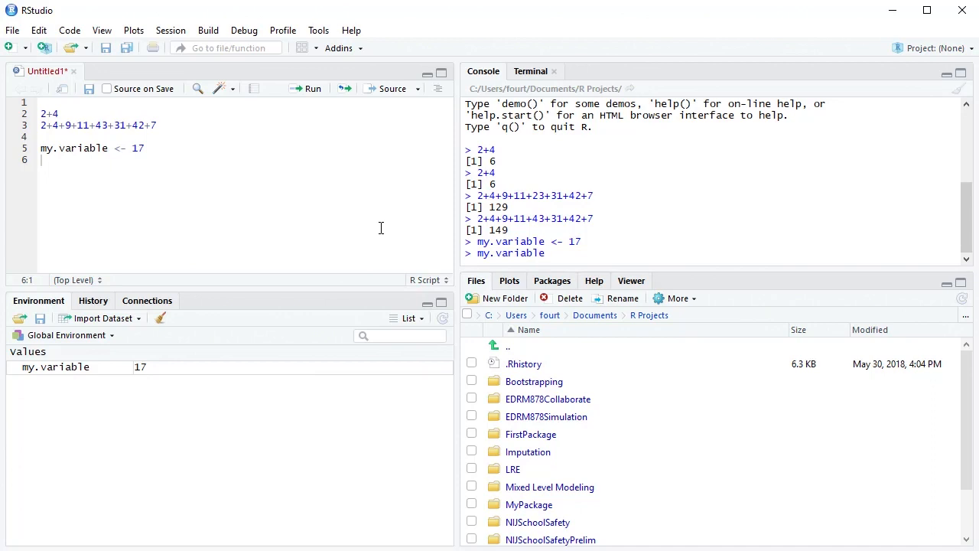
pyautogui.press('enter')
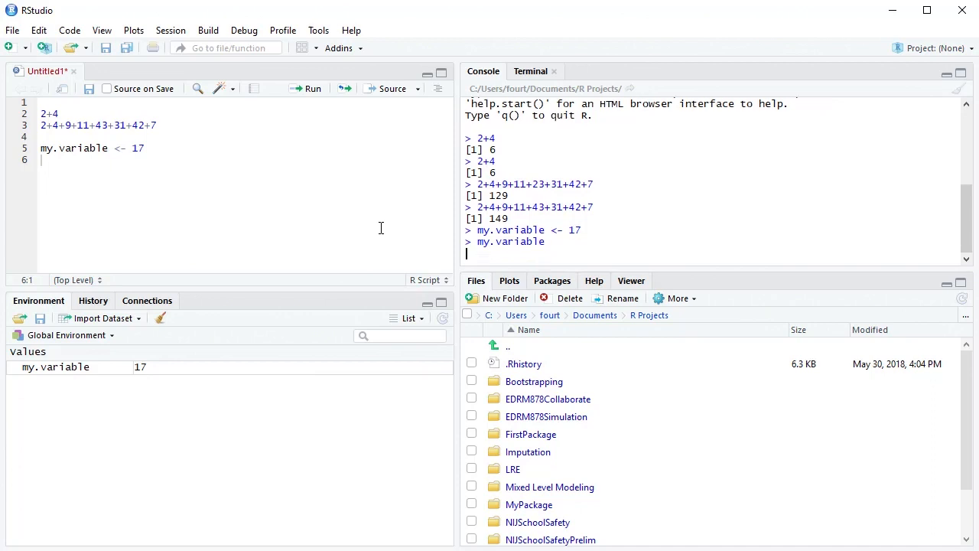
pyautogui.press('enter')
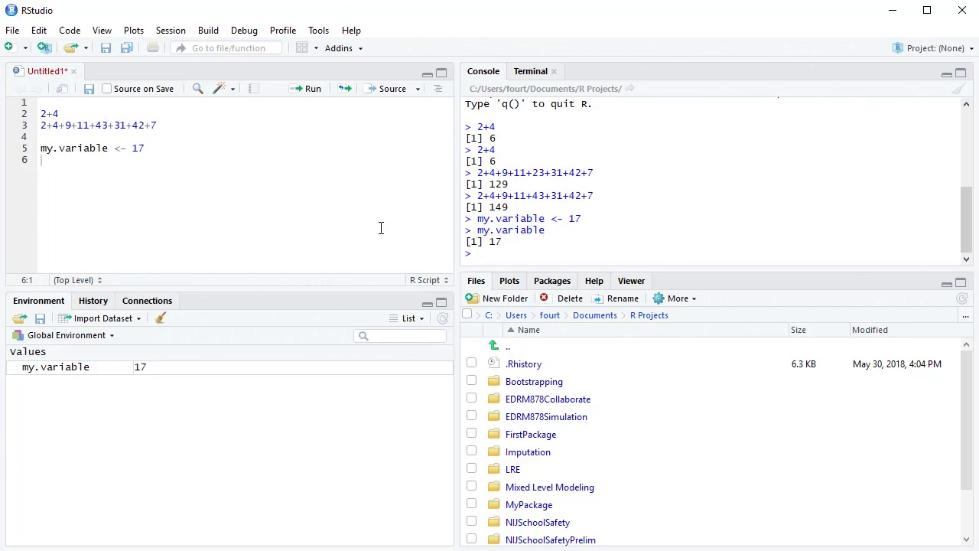
pyautogui.moveTo(222, 423)
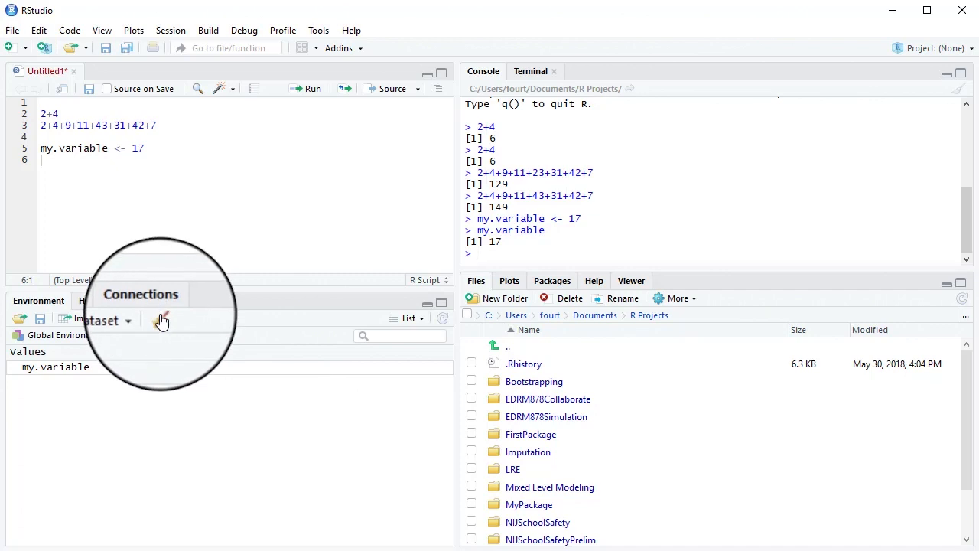
# Step: Clear all objects, including my.variable, with the Environment broom and confirm Yes
pyautogui.click(160, 319)
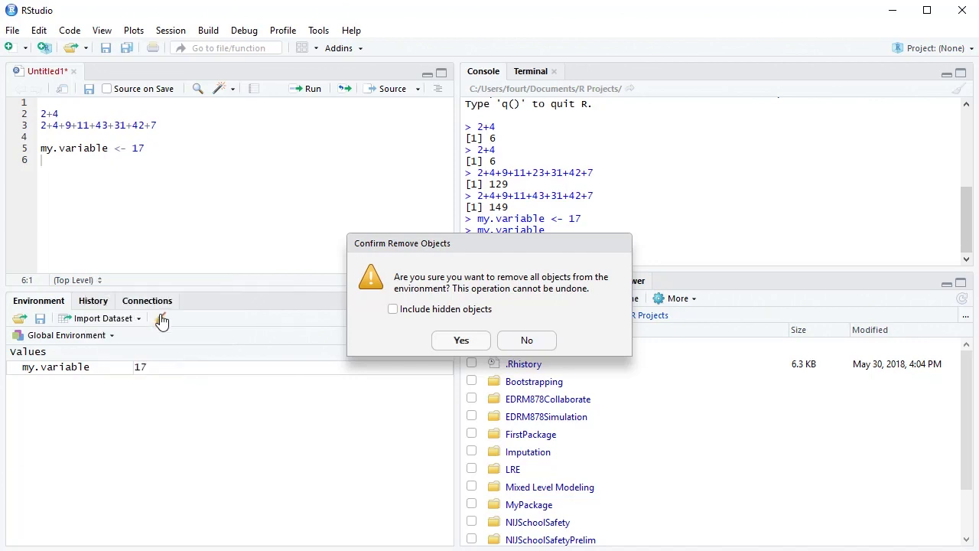
pyautogui.moveTo(458, 339)
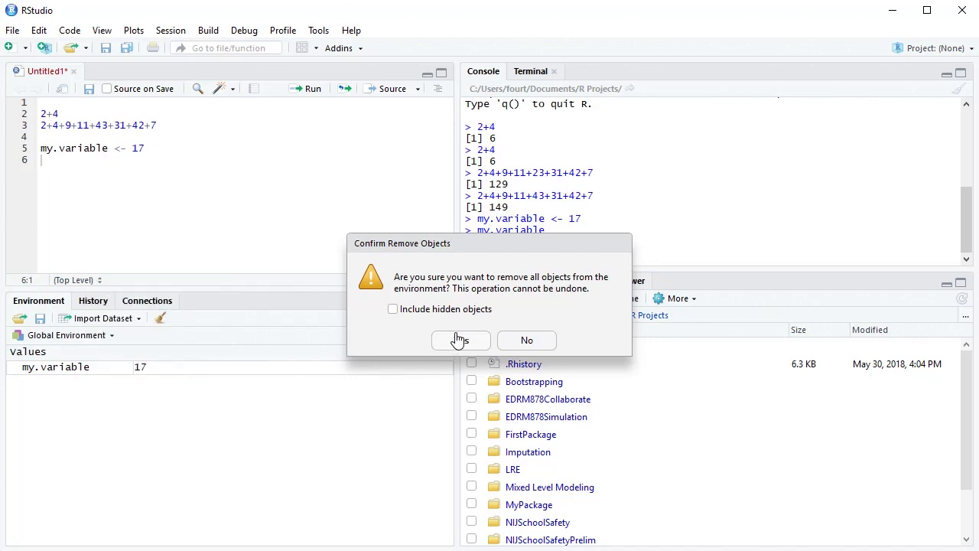
pyautogui.click(460, 340)
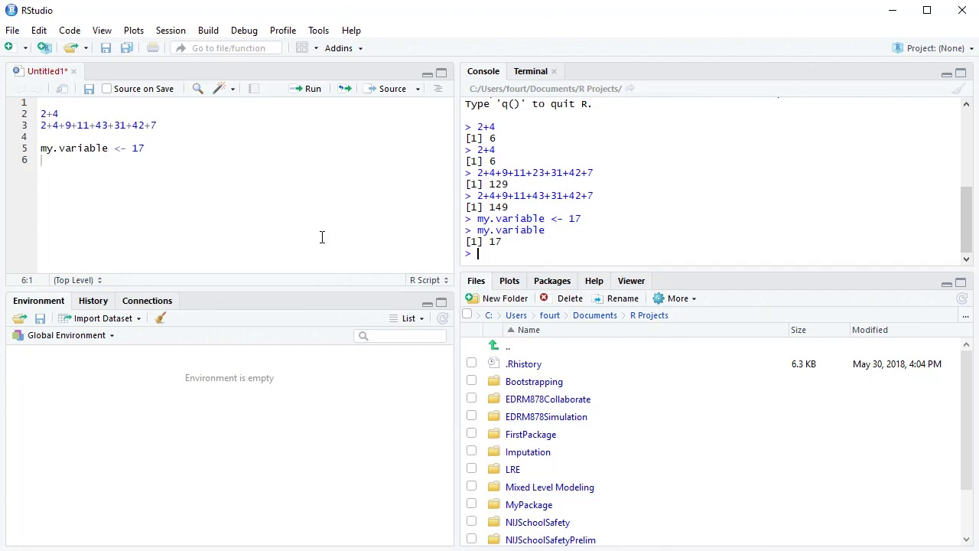
pyautogui.moveTo(302, 216)
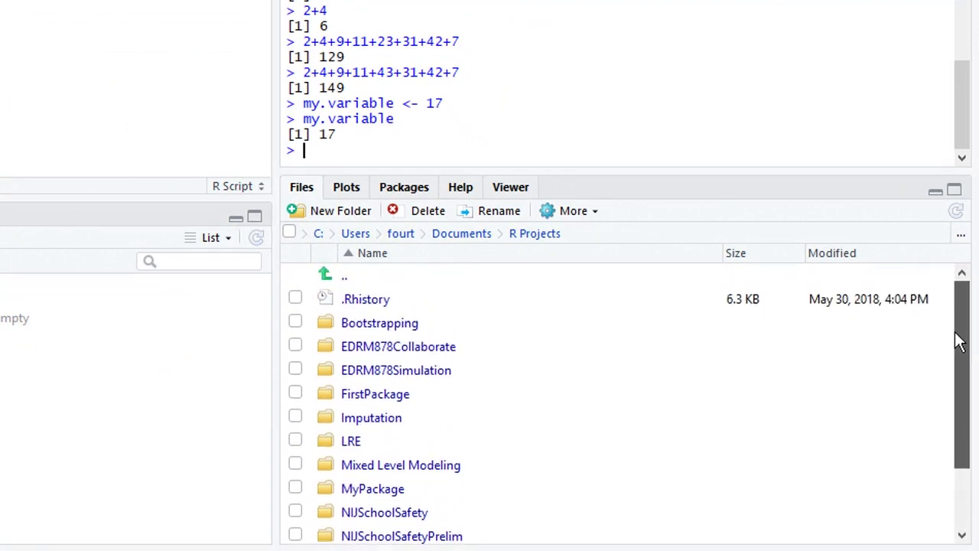
pyautogui.moveTo(525, 418)
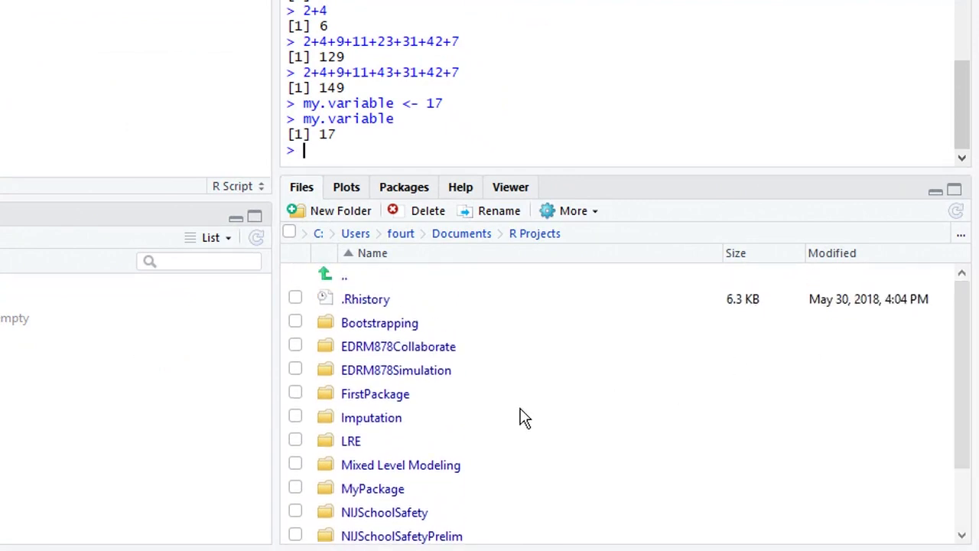
pyautogui.moveTo(397, 332)
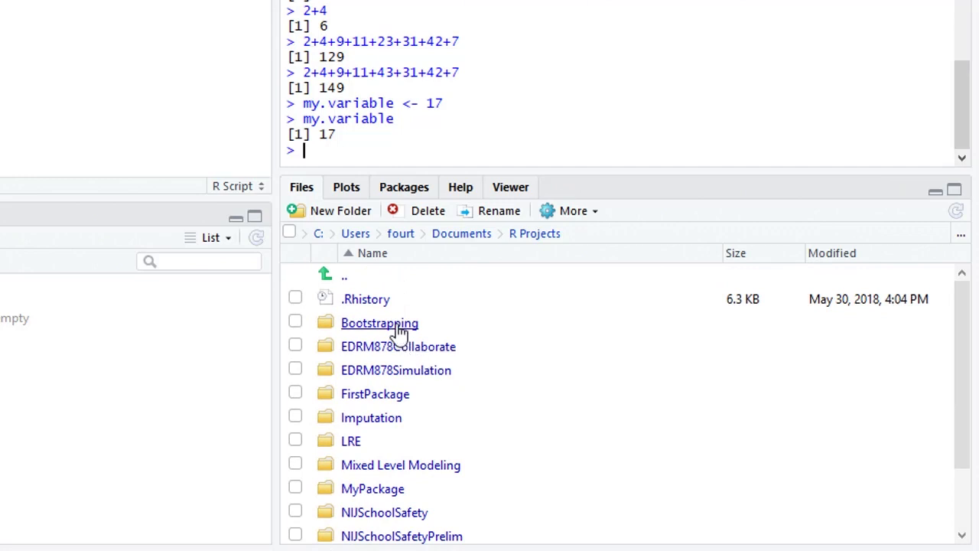
pyautogui.moveTo(757, 405)
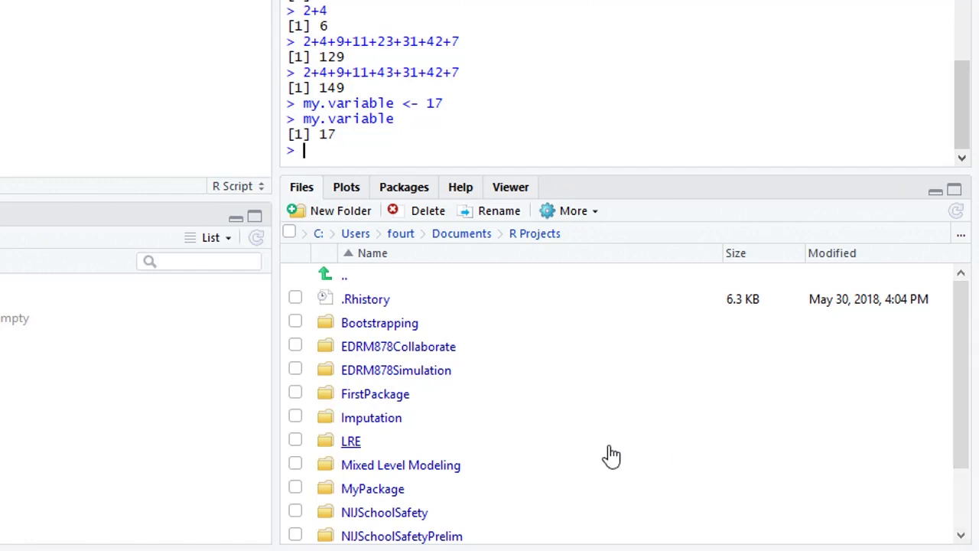
pyautogui.moveTo(367, 199)
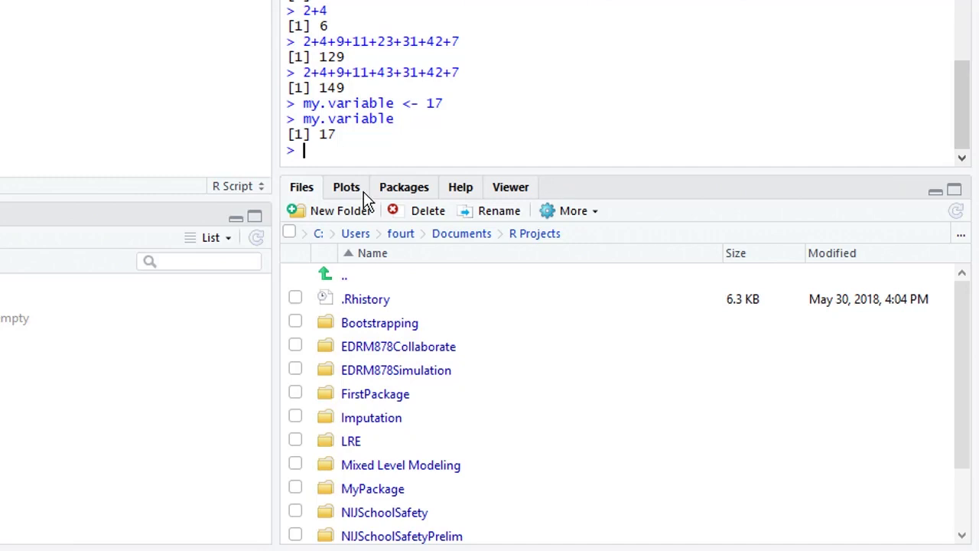
# Step: Show the Plots tab, then the R Projects folder in Files, then Help
pyautogui.click(346, 186)
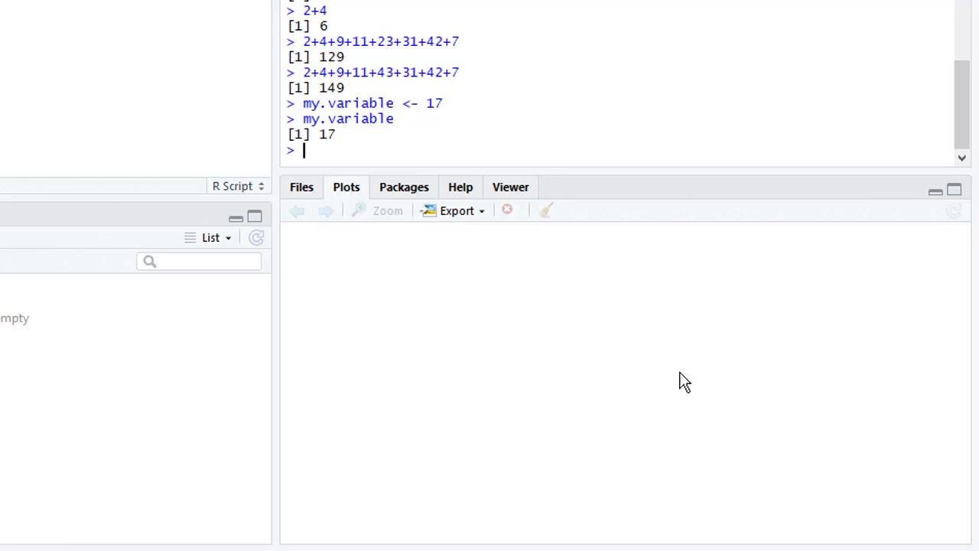
pyautogui.moveTo(406, 361)
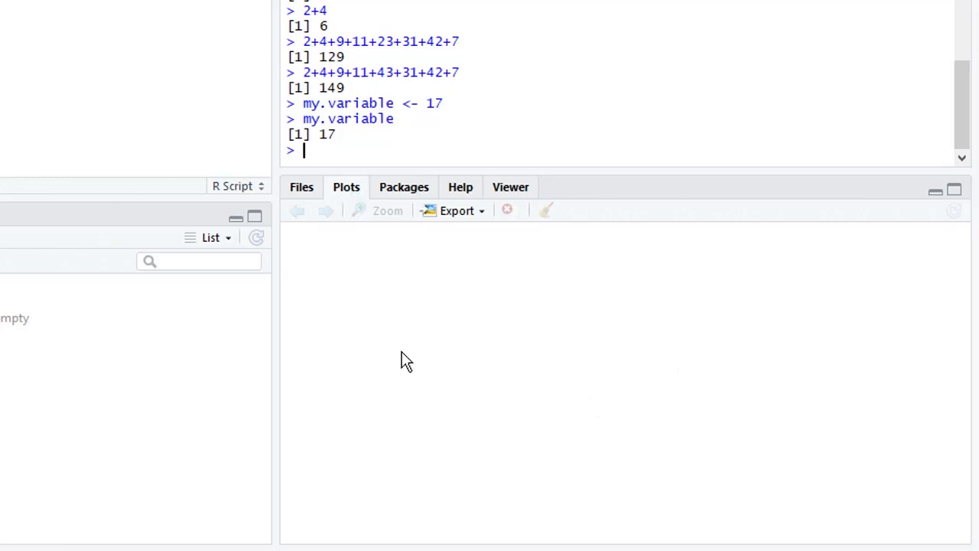
pyautogui.moveTo(627, 288)
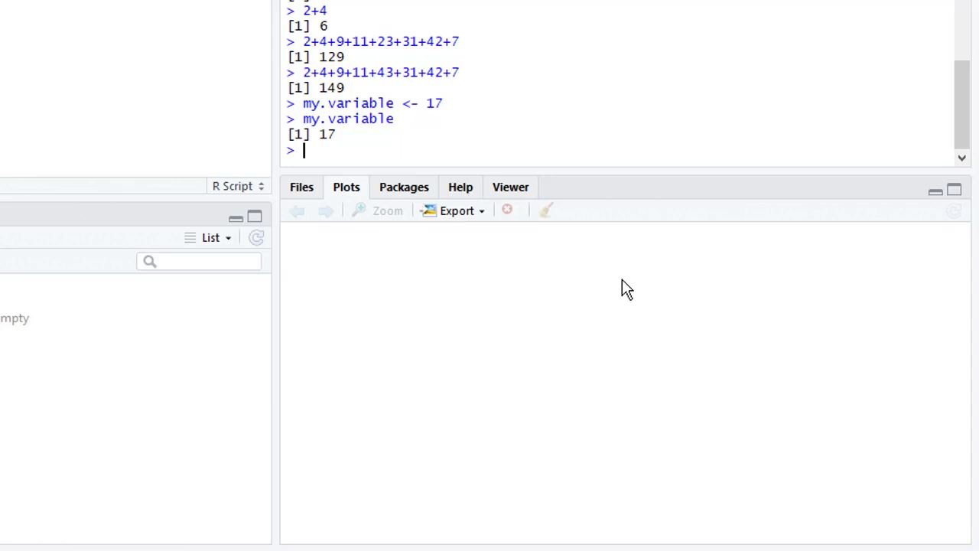
pyautogui.moveTo(589, 280)
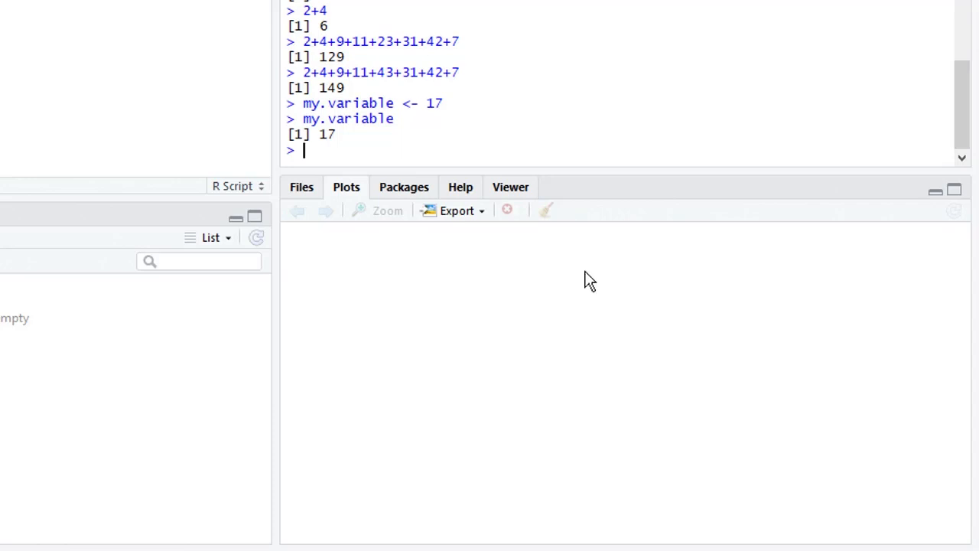
pyautogui.moveTo(440, 241)
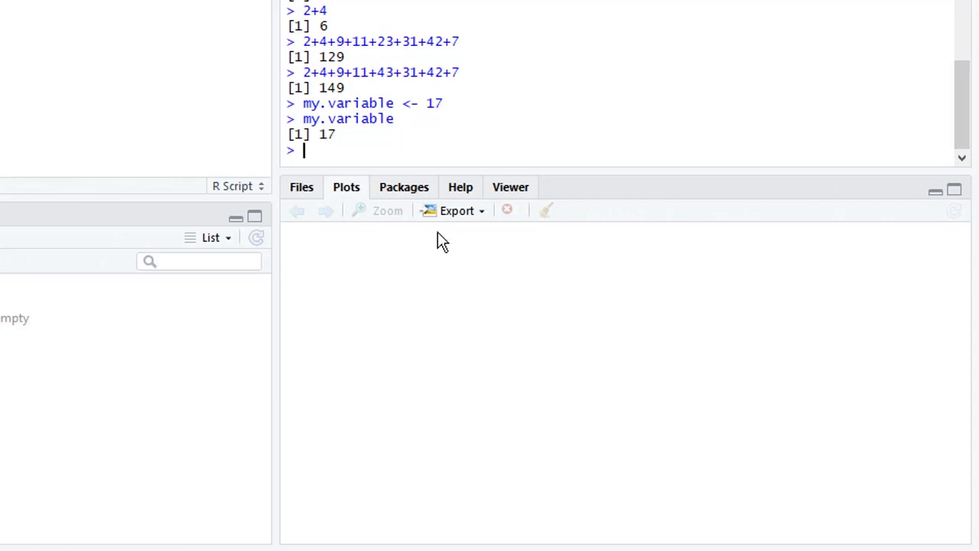
pyautogui.click(300, 187)
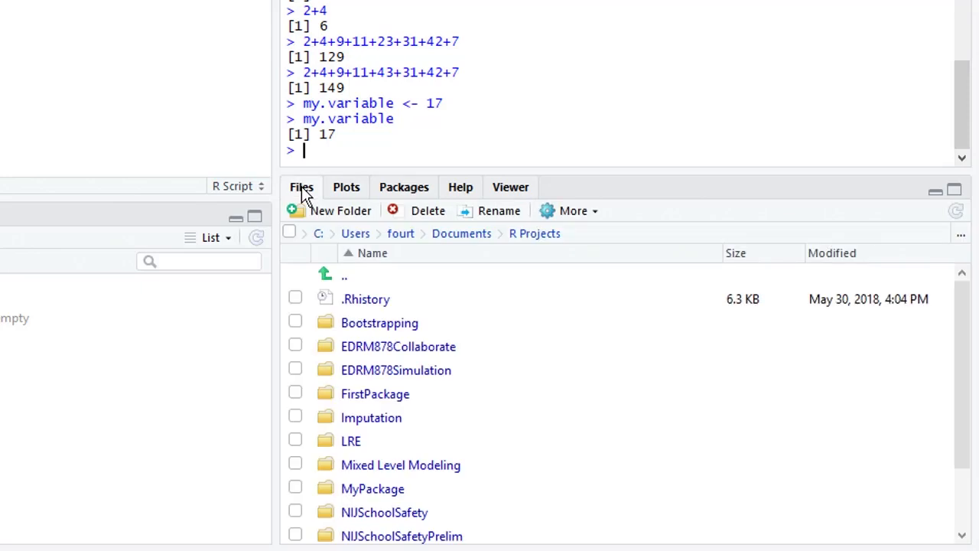
pyautogui.moveTo(470, 195)
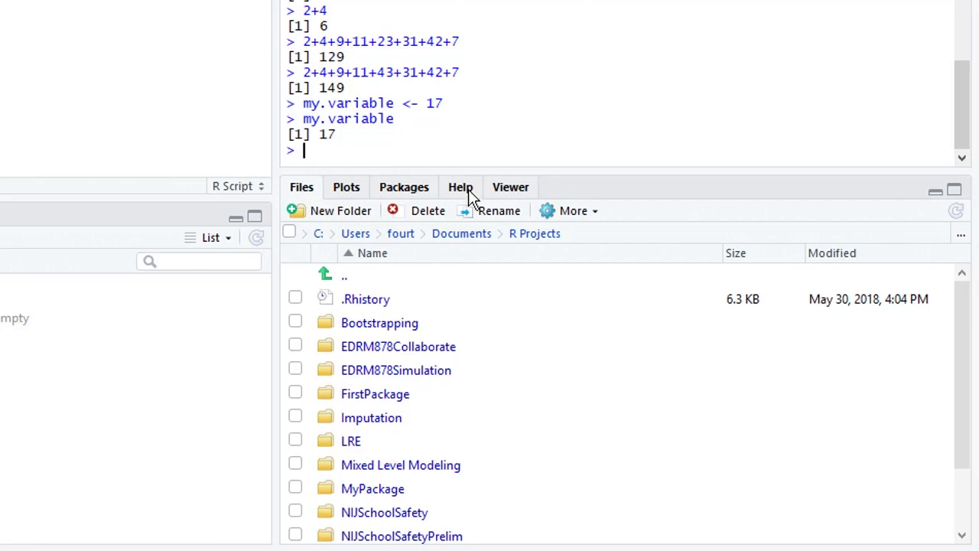
pyautogui.click(460, 186)
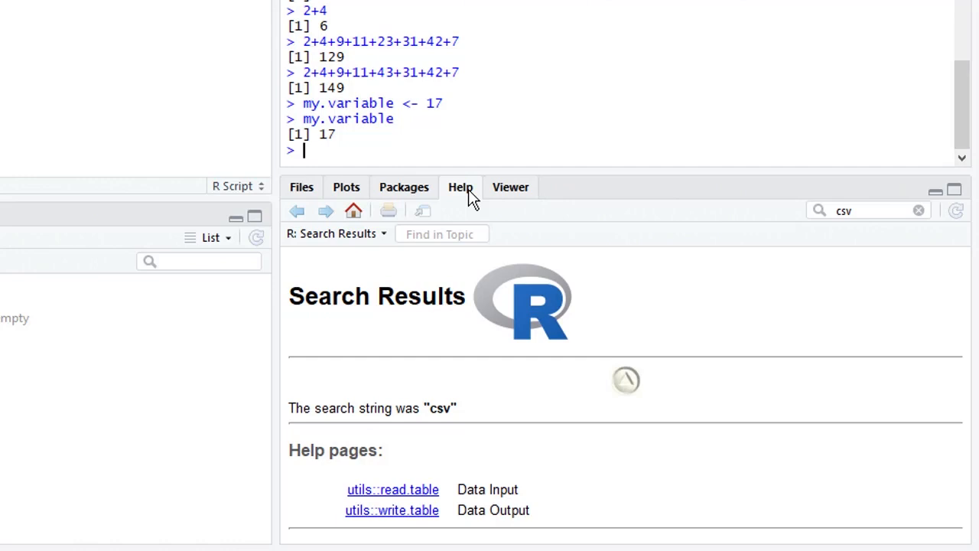
pyautogui.moveTo(872, 210)
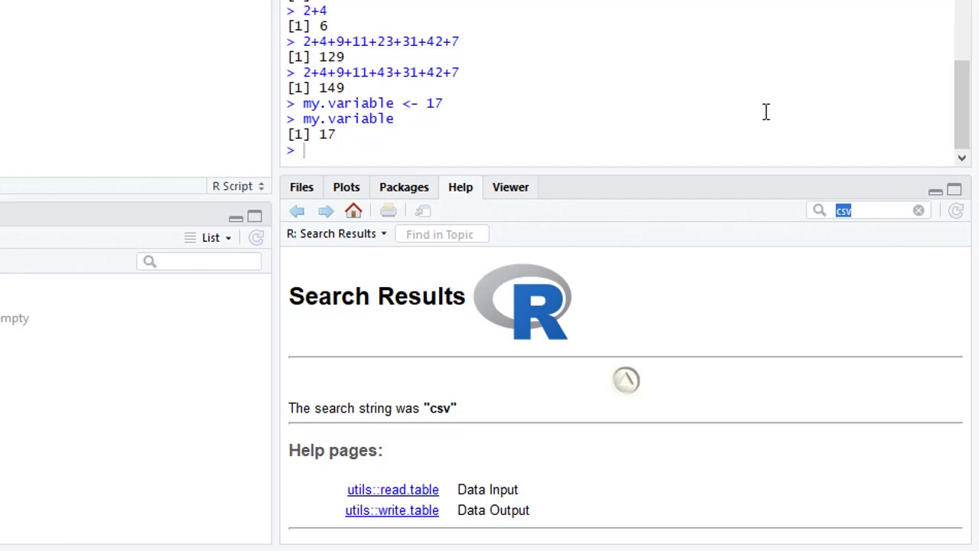
# Step: Search Help for 'mean' and scroll through the Arithmetic Mean page
pyautogui.write('mean')
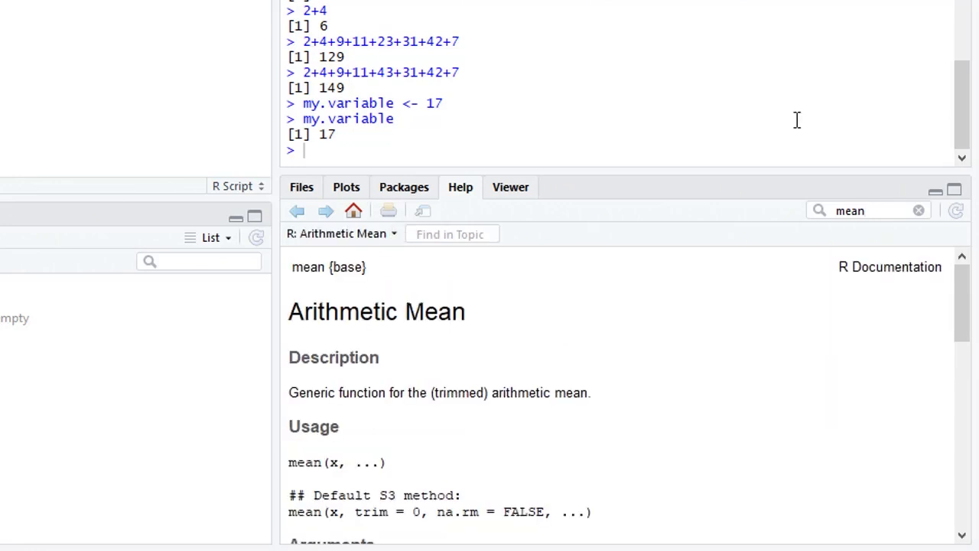
pyautogui.scroll(-3)
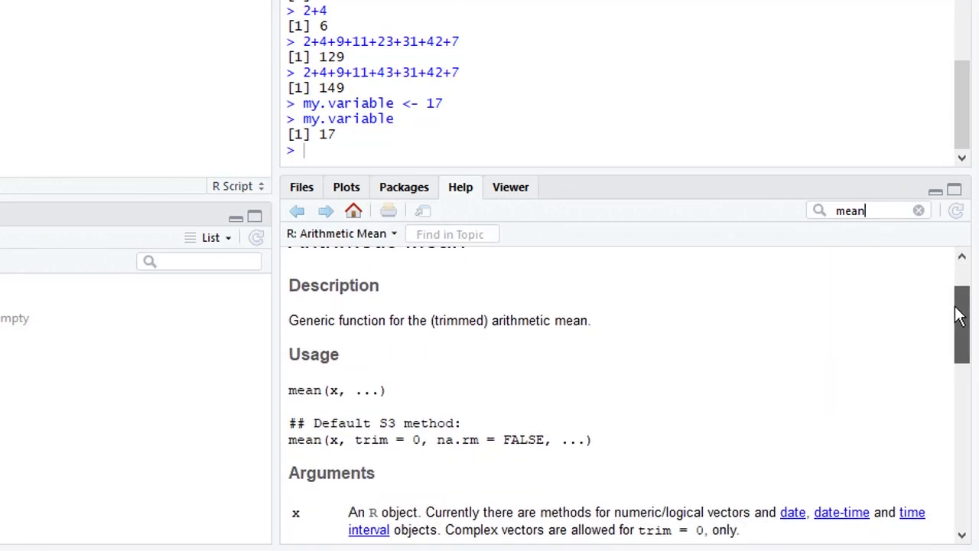
pyautogui.scroll(-3)
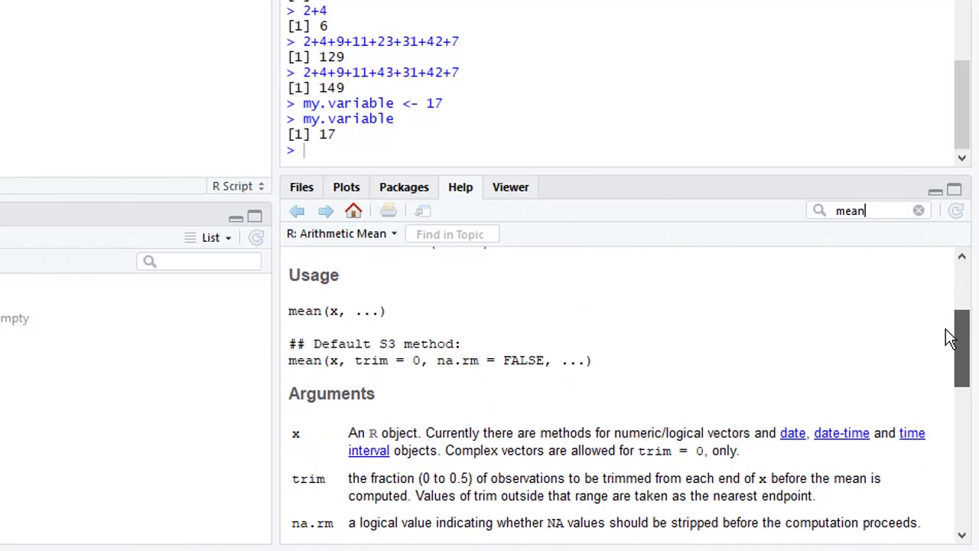
pyautogui.scroll(-3)
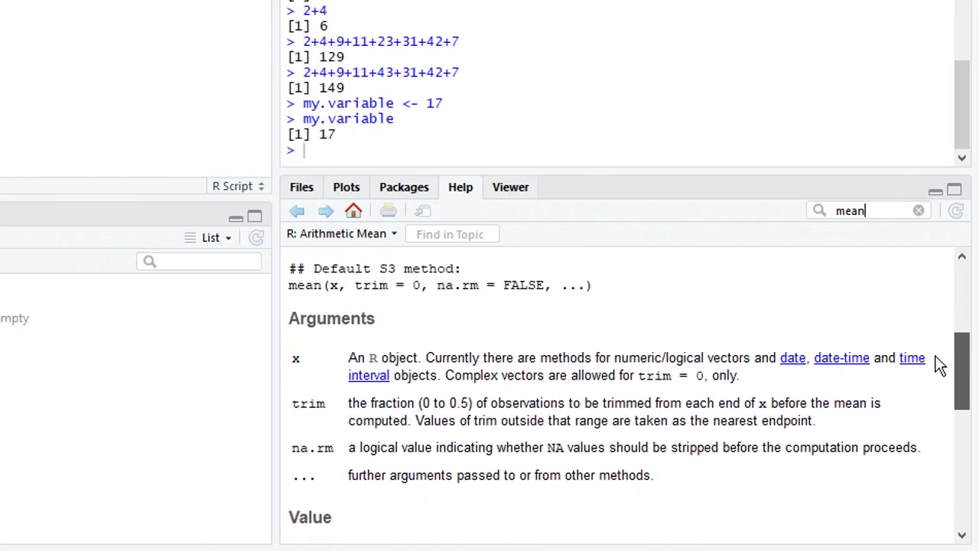
pyautogui.scroll(-3)
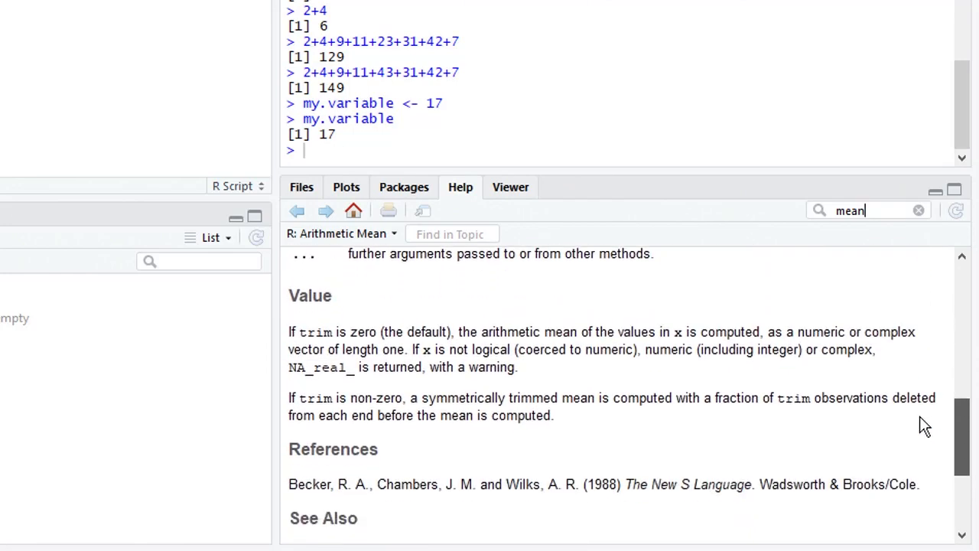
pyautogui.scroll(-3)
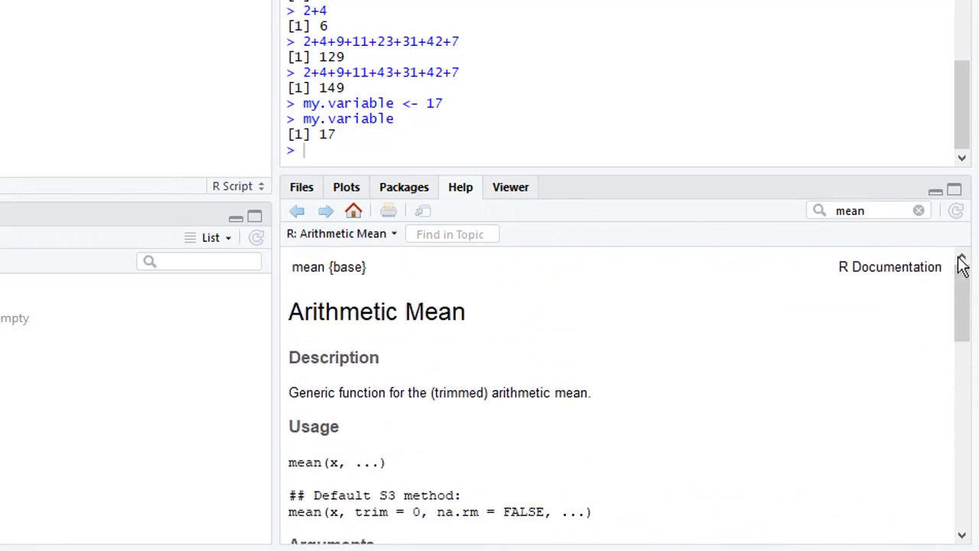
pyautogui.moveTo(876, 314)
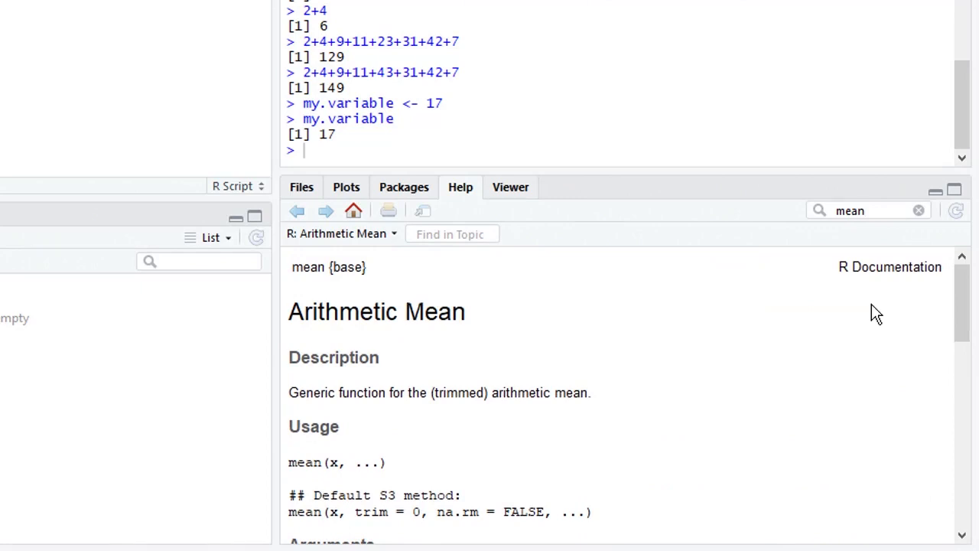
pyautogui.click(869, 210)
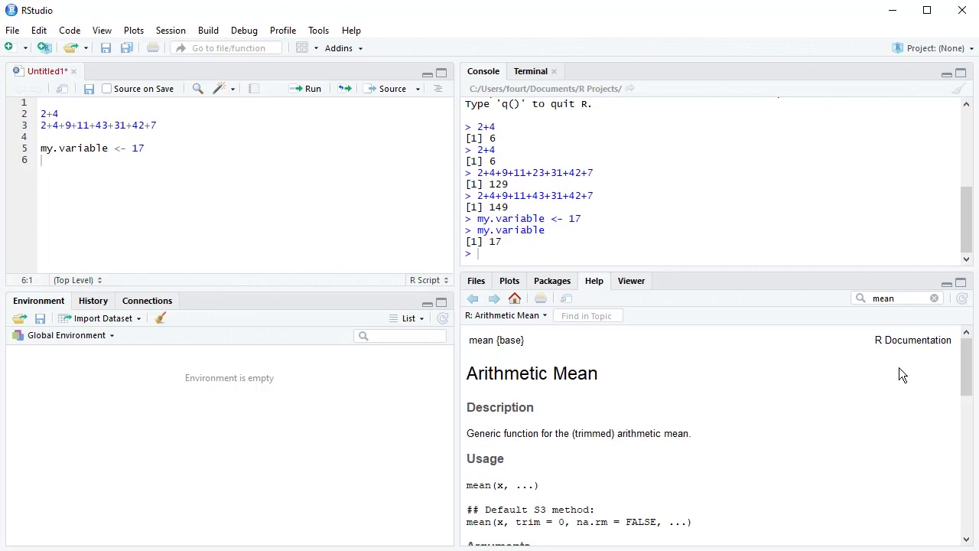
pyautogui.moveTo(398, 174)
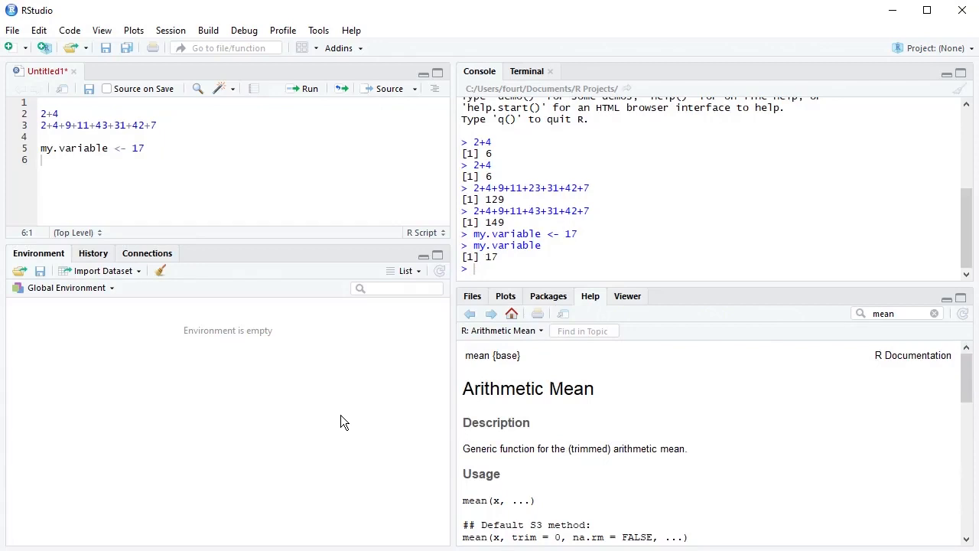
pyautogui.moveTo(321, 235)
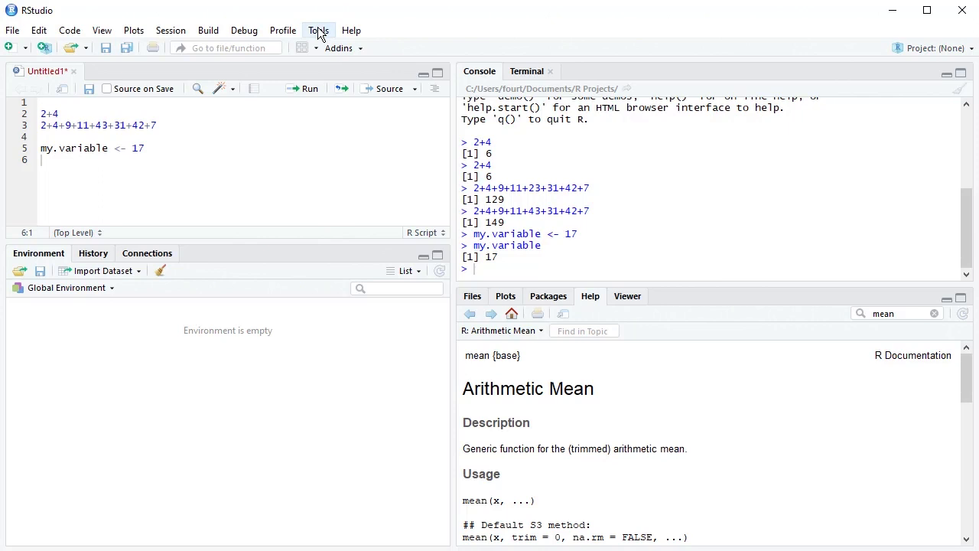
# Step: Open Tools > Global Options to the General settings
pyautogui.click(319, 31)
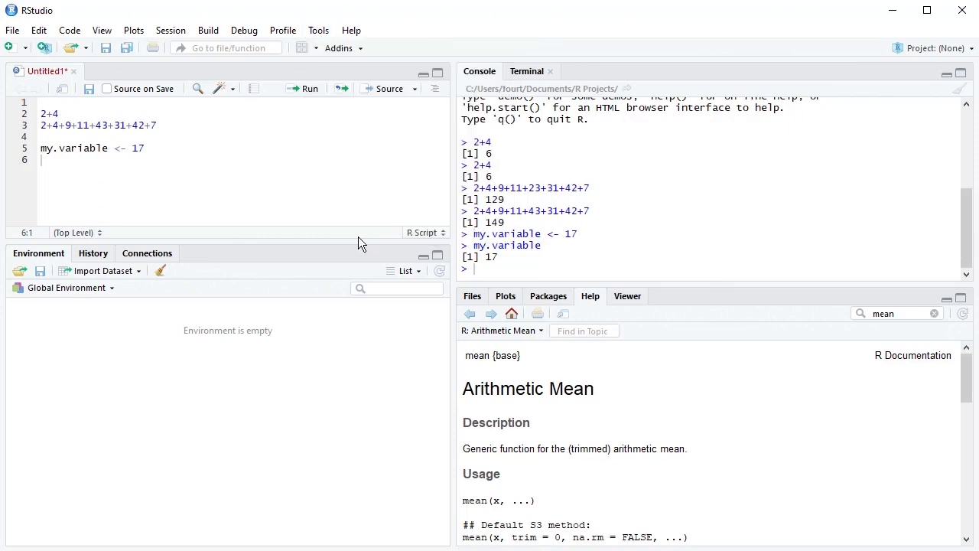
pyautogui.click(319, 29)
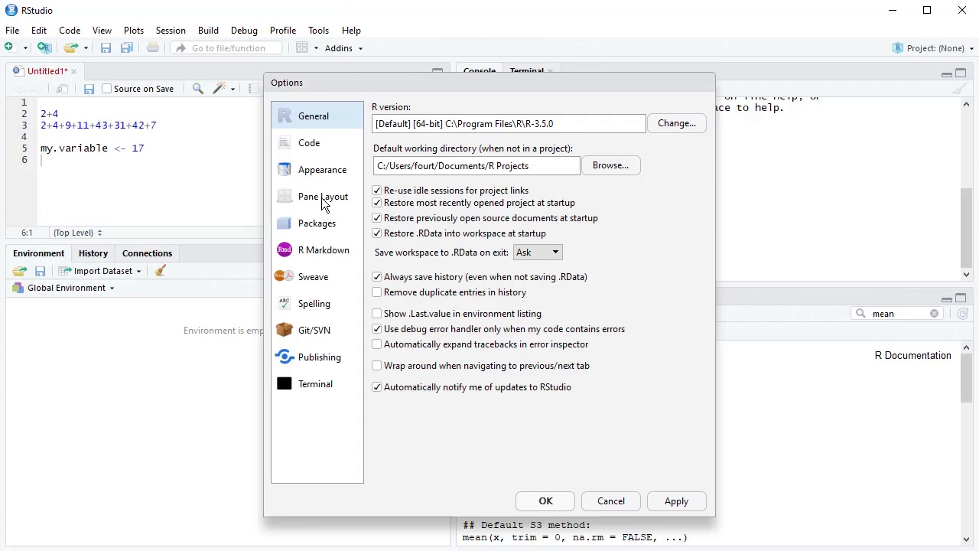
# Step: In Pane Layout, set the upper-left quadrant to Console and apply with OK
pyautogui.click(323, 196)
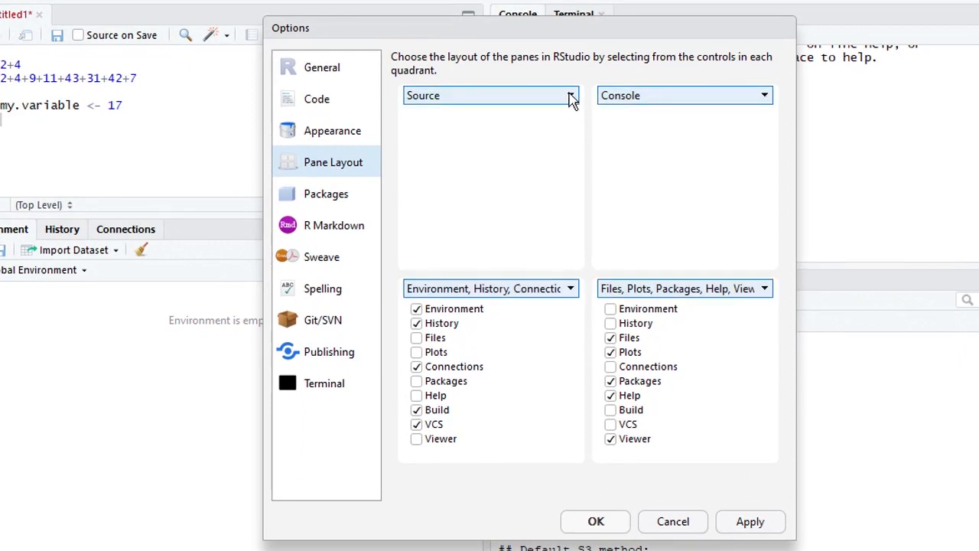
pyautogui.click(570, 95)
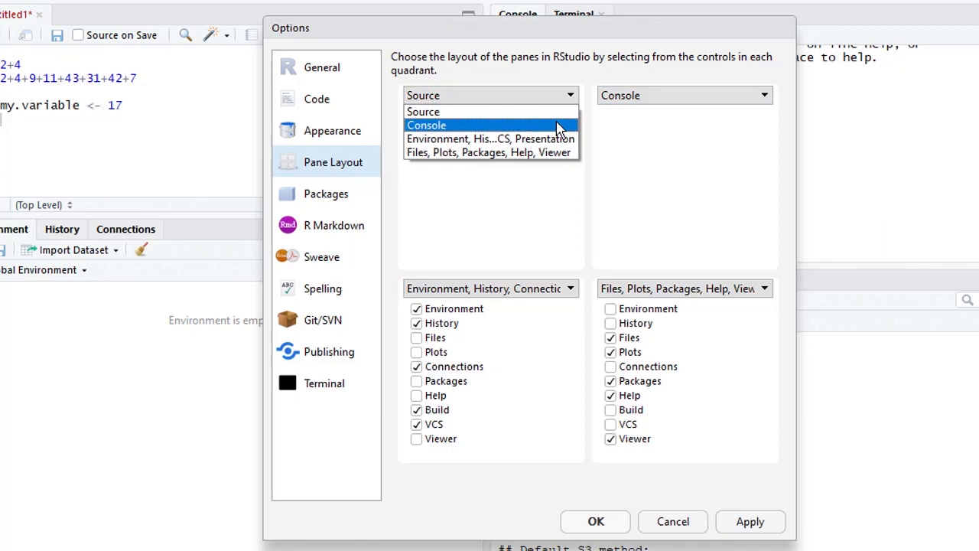
pyautogui.click(427, 125)
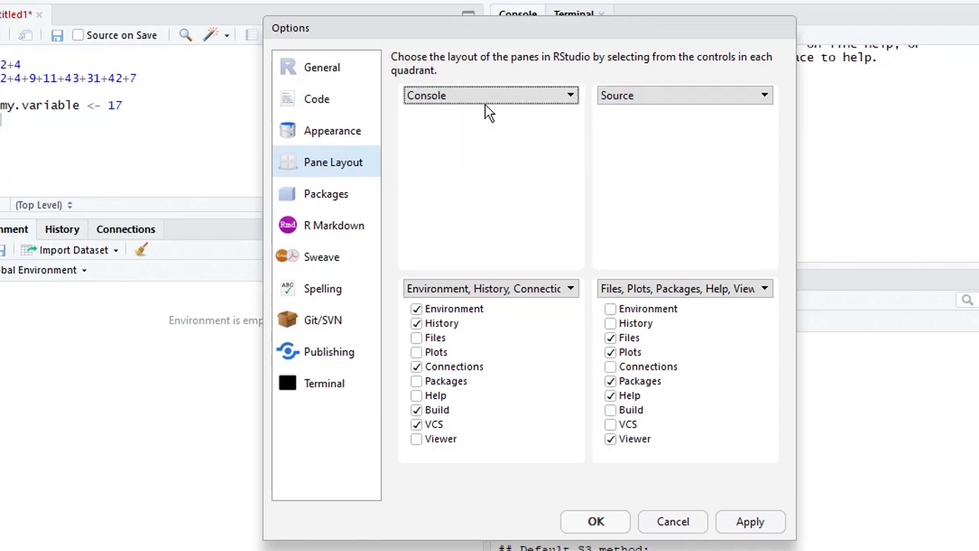
pyautogui.moveTo(651, 114)
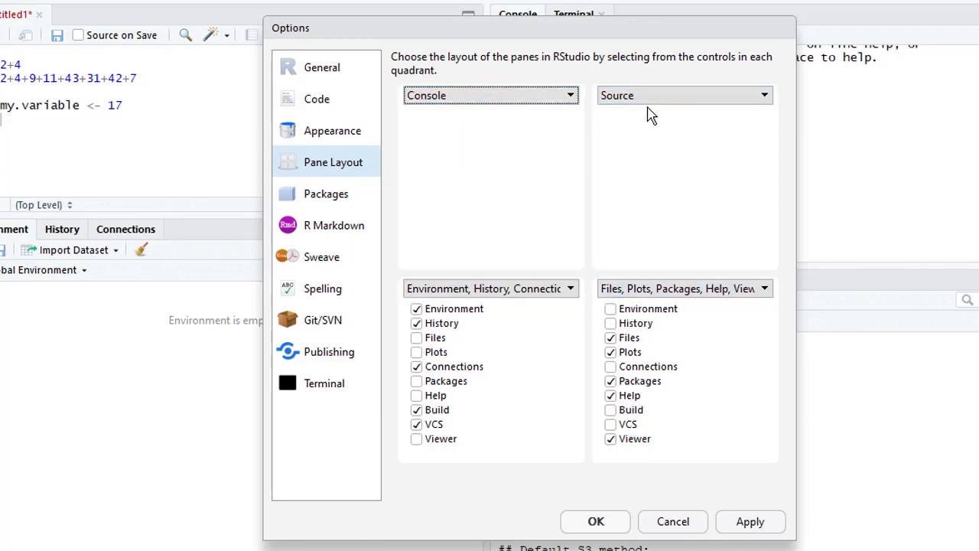
pyautogui.click(750, 521)
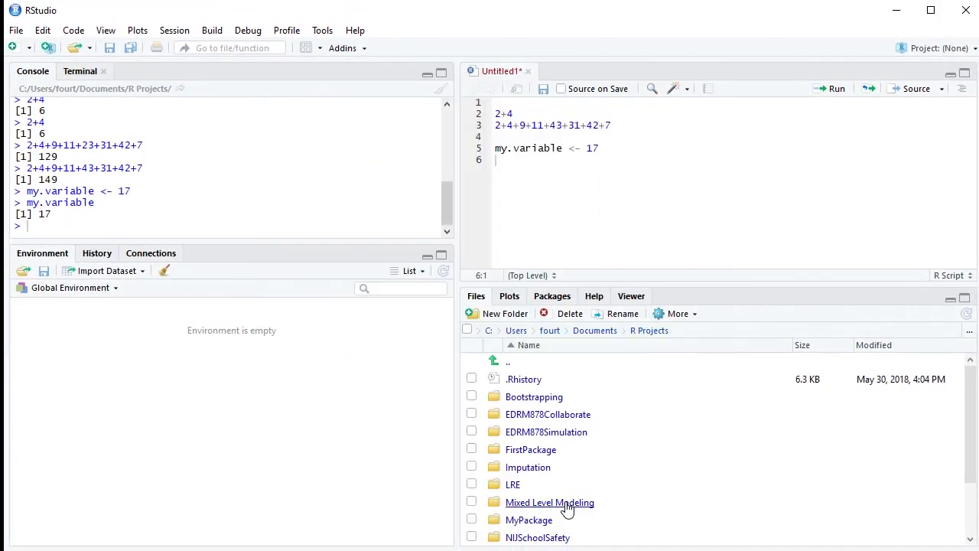
pyautogui.moveTo(718, 361)
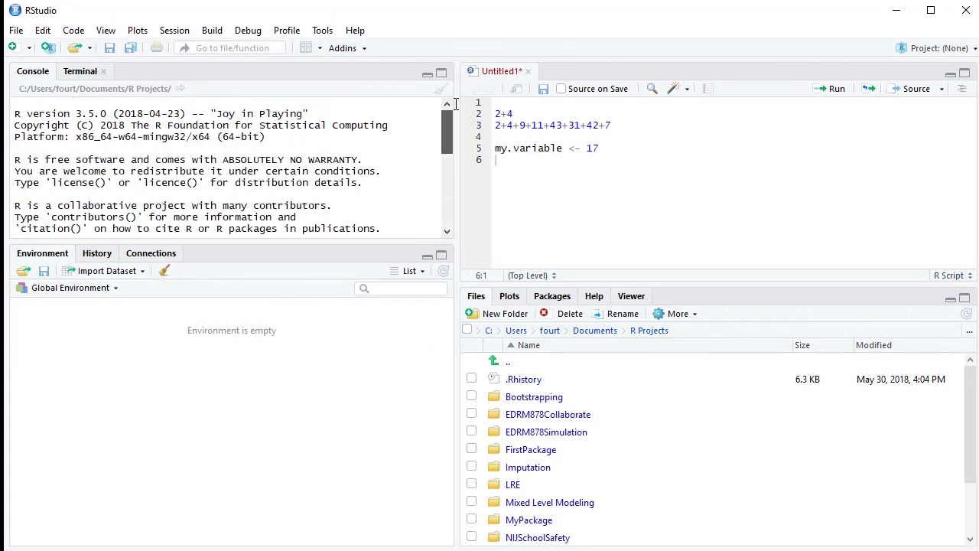
pyautogui.moveTo(565, 163)
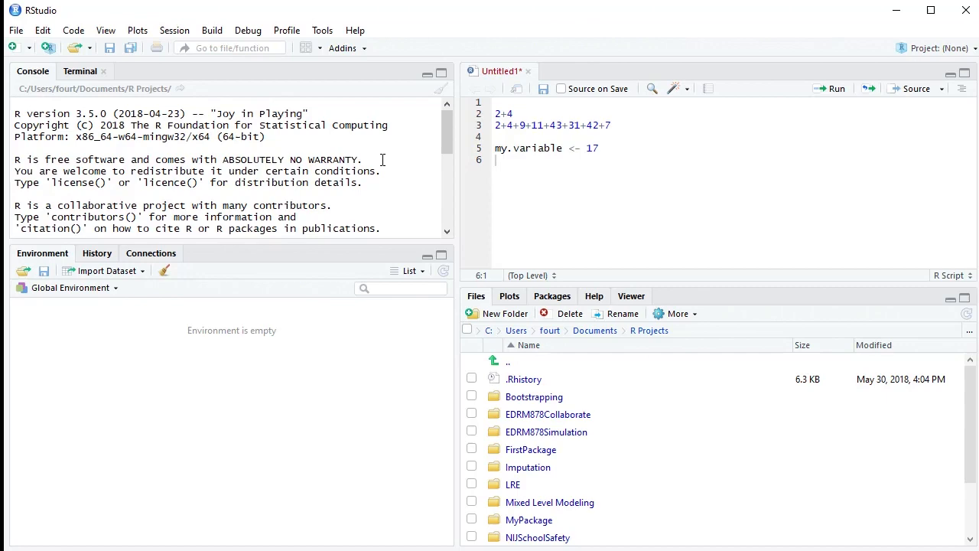
# Step: Open the Tools menu with the rearranged panes now in place
pyautogui.click(322, 30)
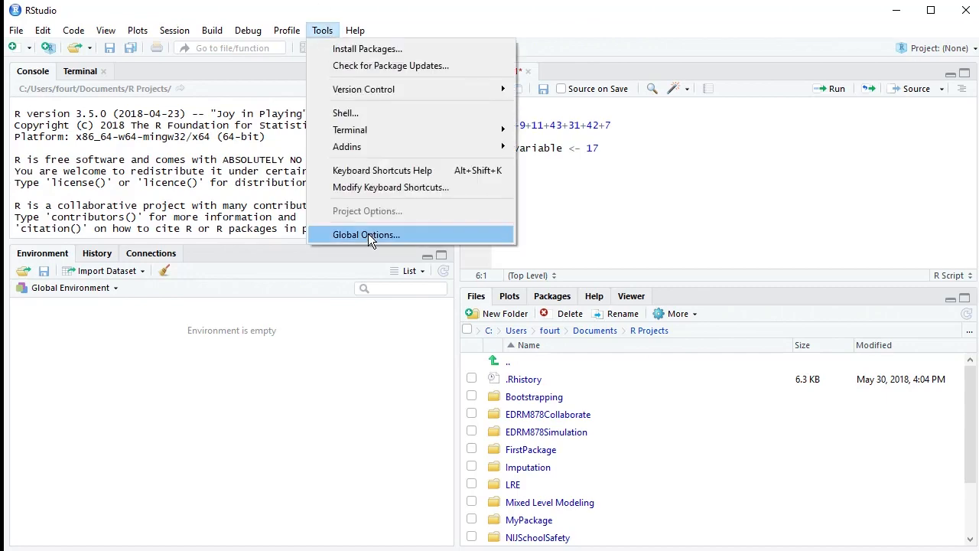
# Step: In Global Options Pane Layout, tick Files lower-left, move it back with Plots/Help, close
pyautogui.click(366, 235)
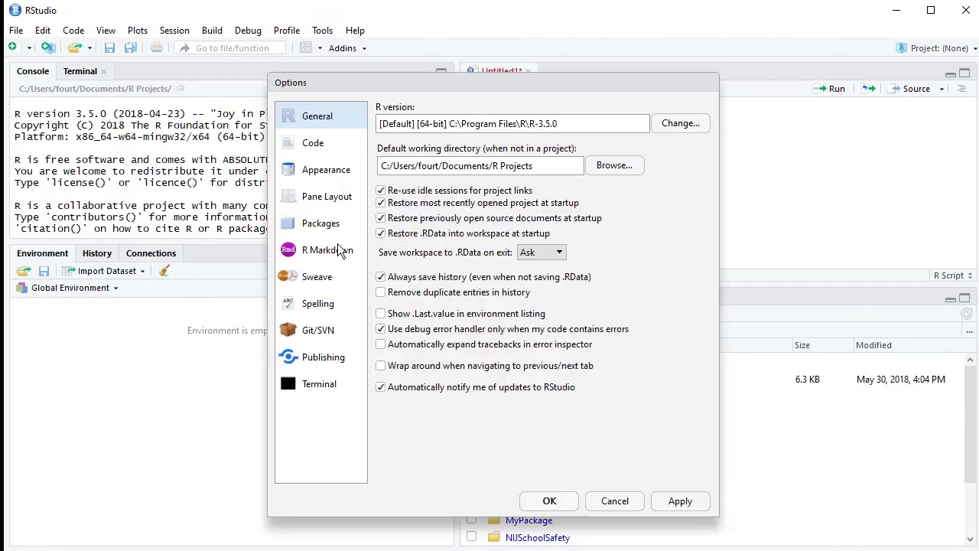
pyautogui.click(327, 196)
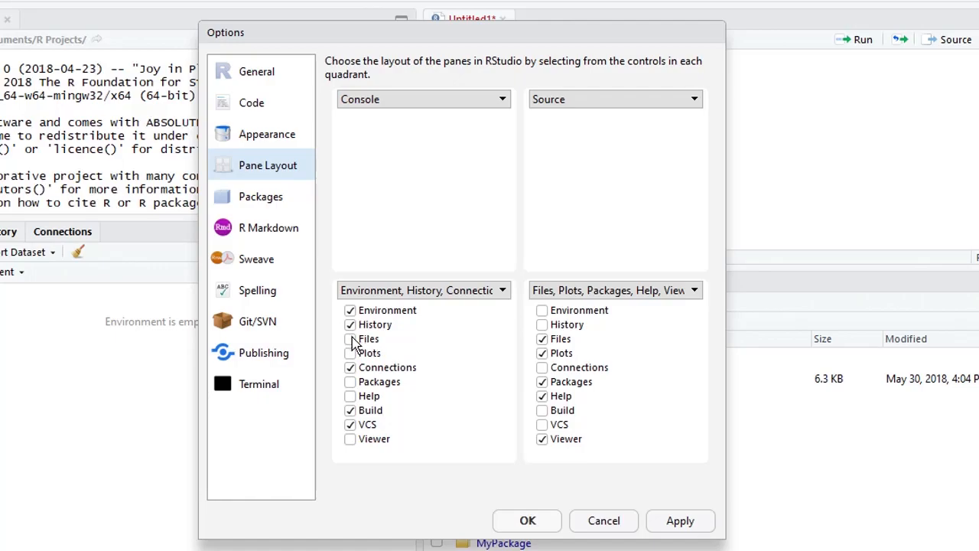
pyautogui.click(351, 339)
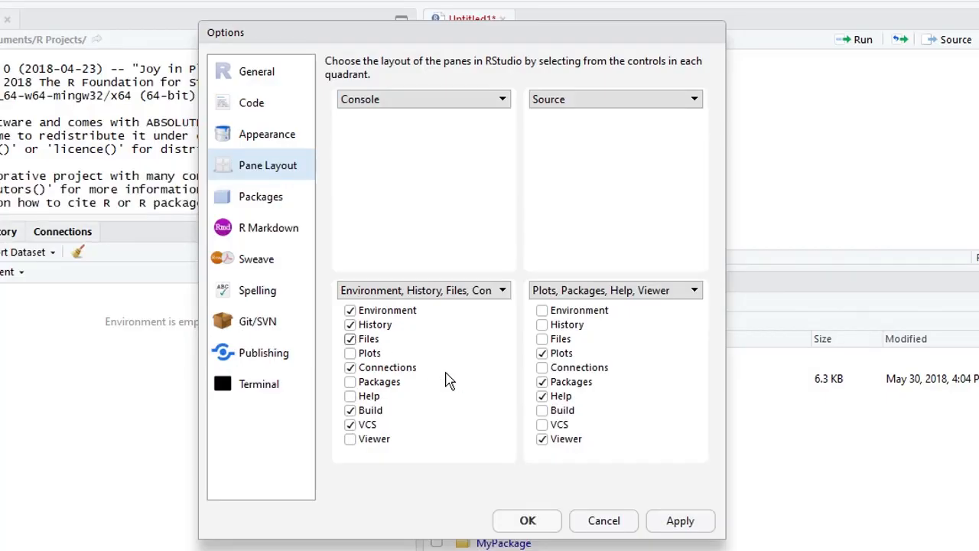
pyautogui.click(542, 339)
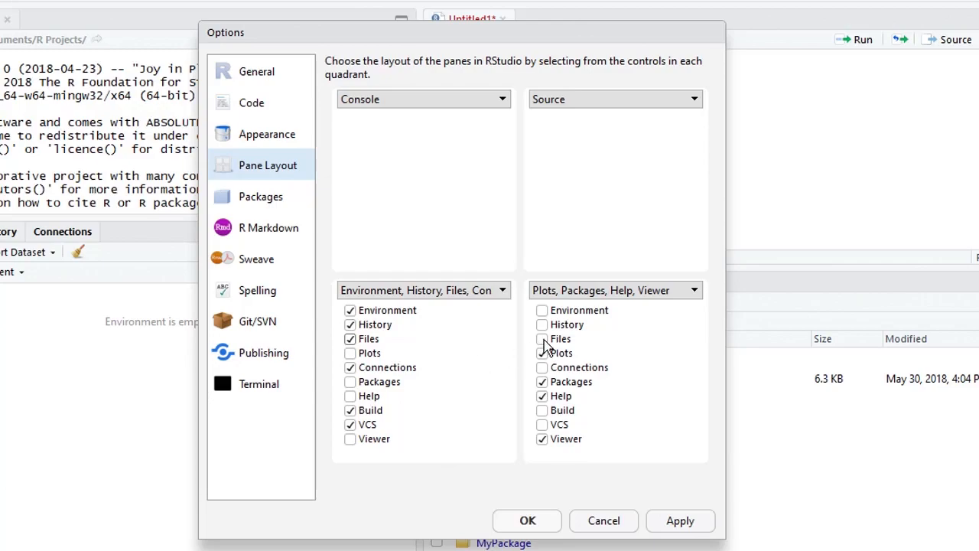
pyautogui.click(542, 339)
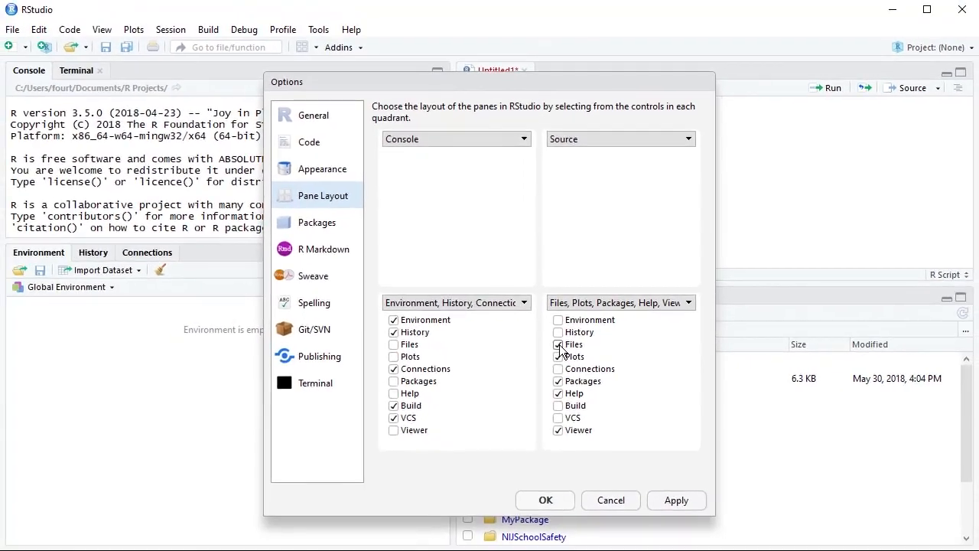
pyautogui.click(558, 345)
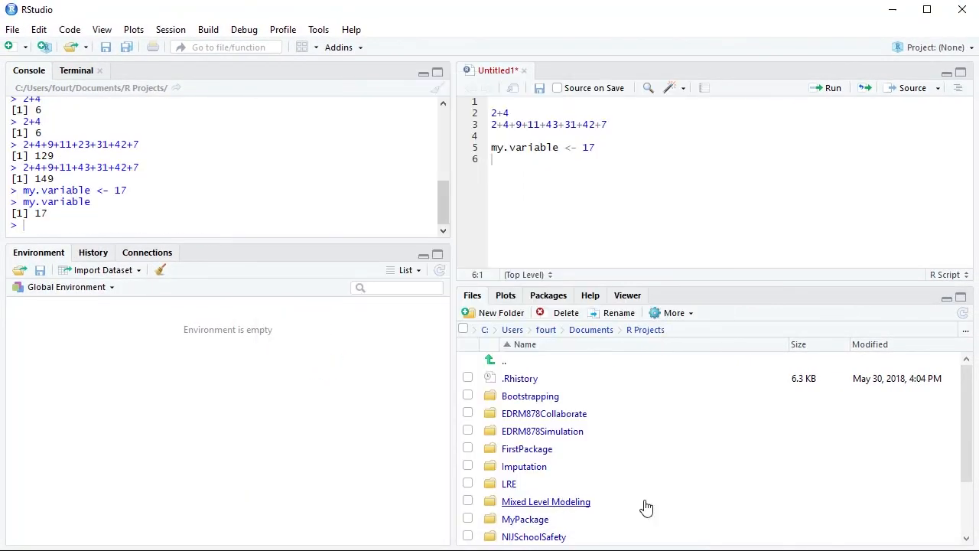
pyautogui.moveTo(931, 479)
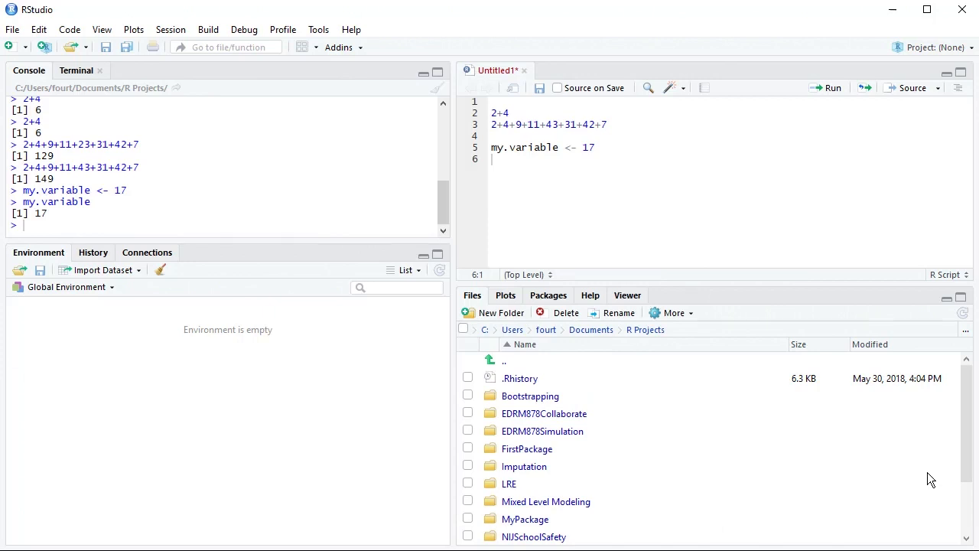